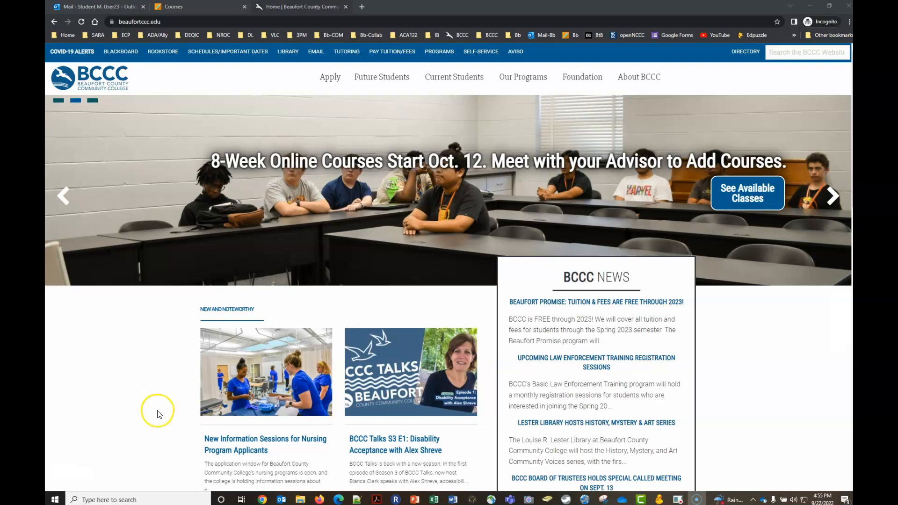
mouse_move(75, 79)
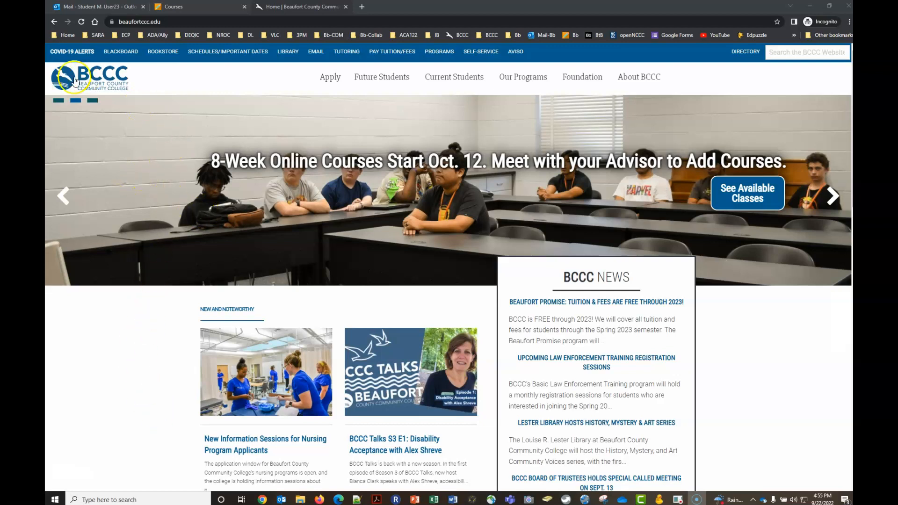
mouse_move(316, 51)
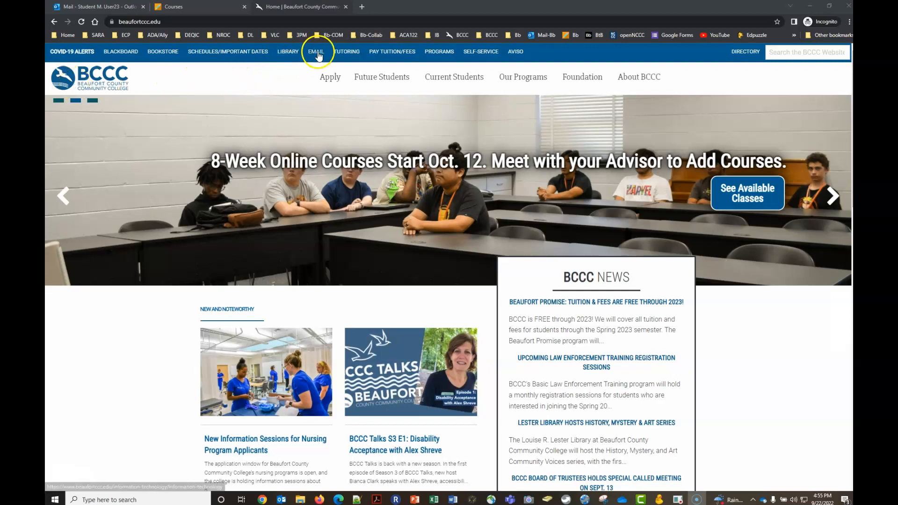
Step: Follow the college Email page's link to Microsoft 365 email and apps
left_click(315, 51)
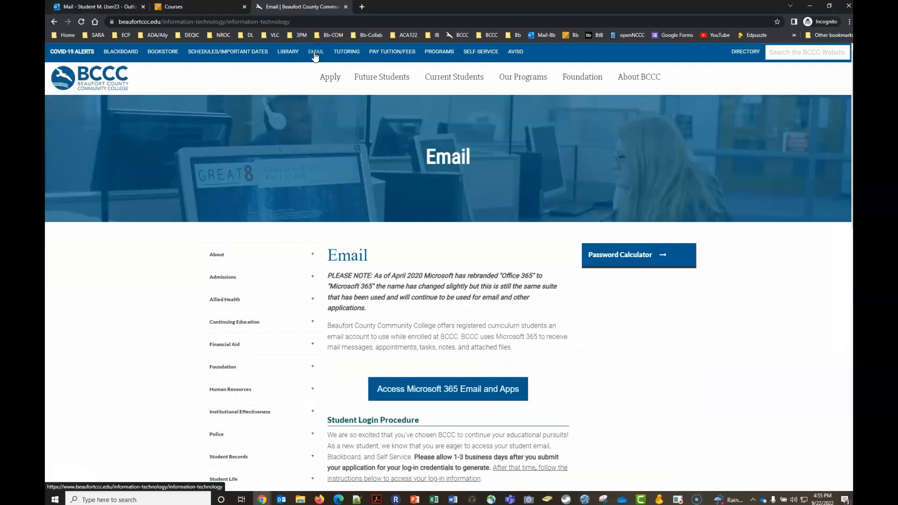
left_click(447, 389)
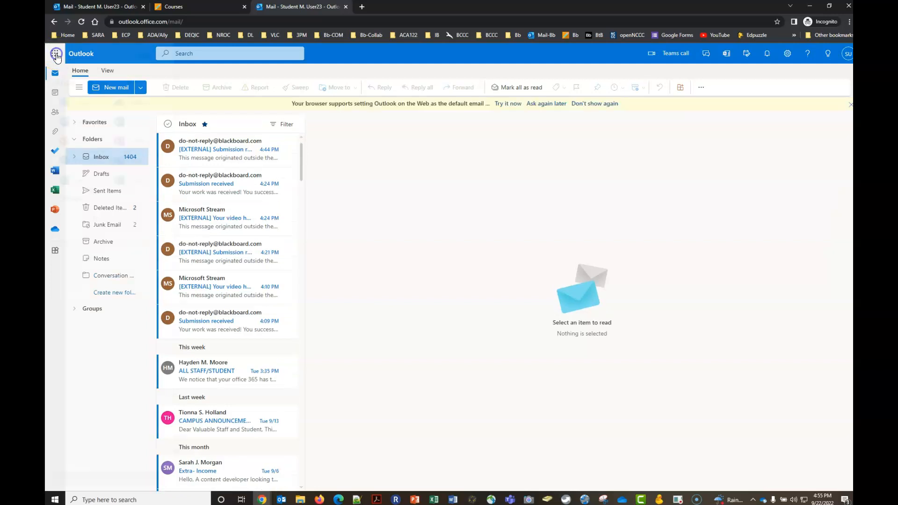
Step: Launch Microsoft Stream from Outlook's full list of Microsoft 365 apps
left_click(56, 53)
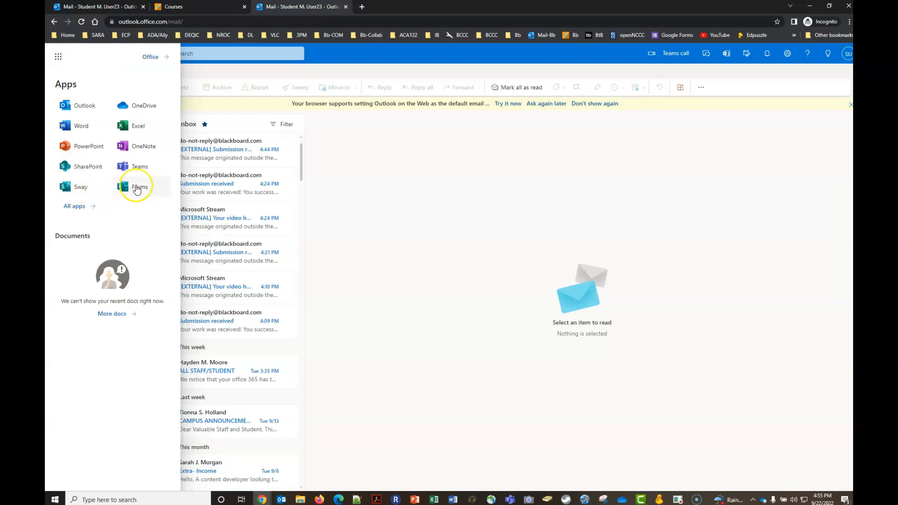
mouse_move(139, 186)
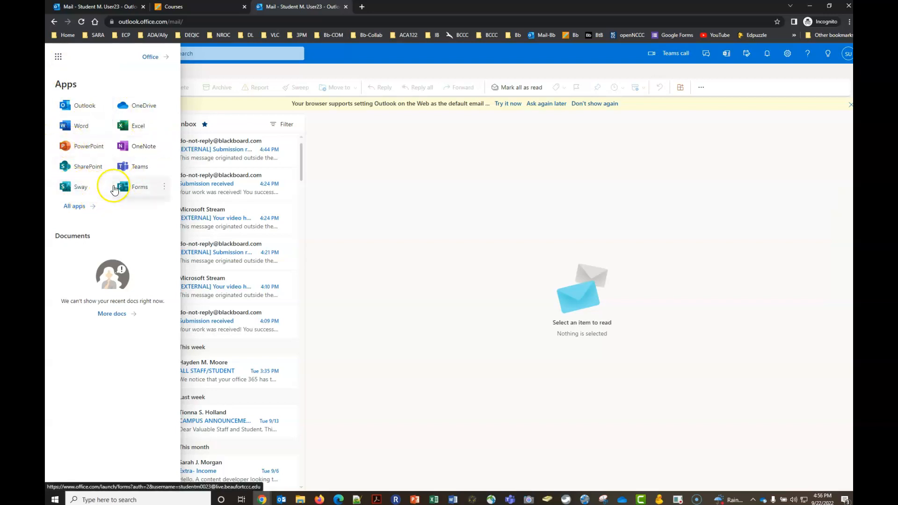
left_click(74, 206)
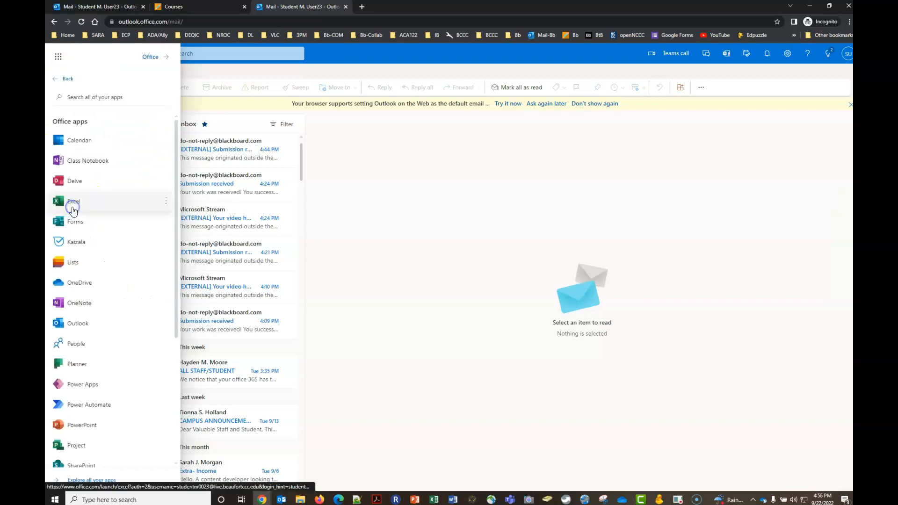
scroll("down", 3)
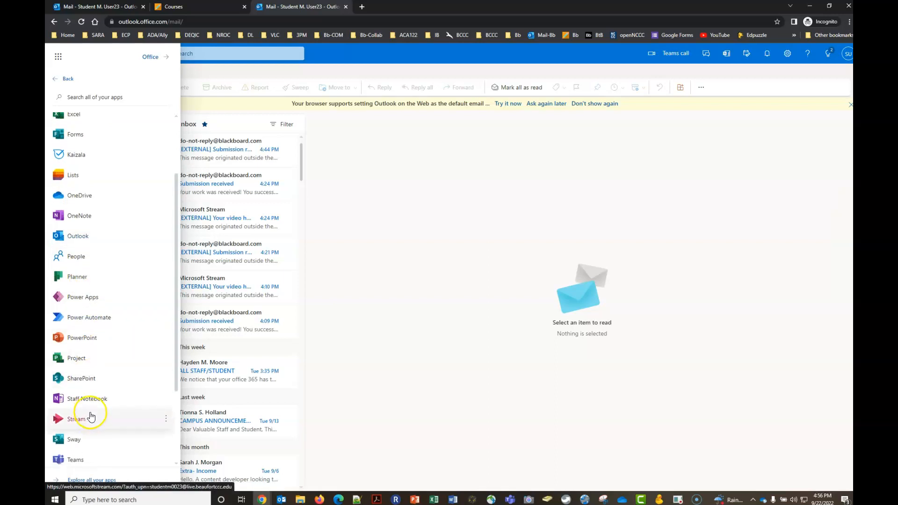
scroll("down", 3)
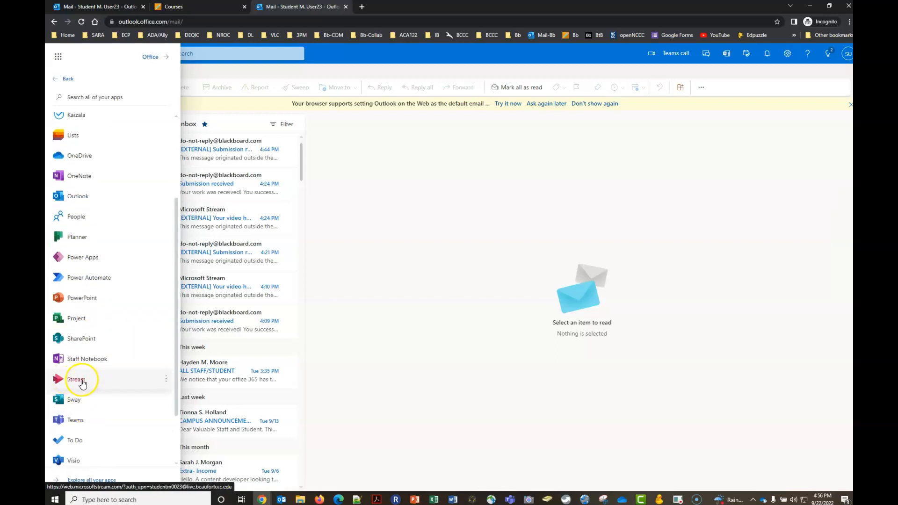
left_click(76, 379)
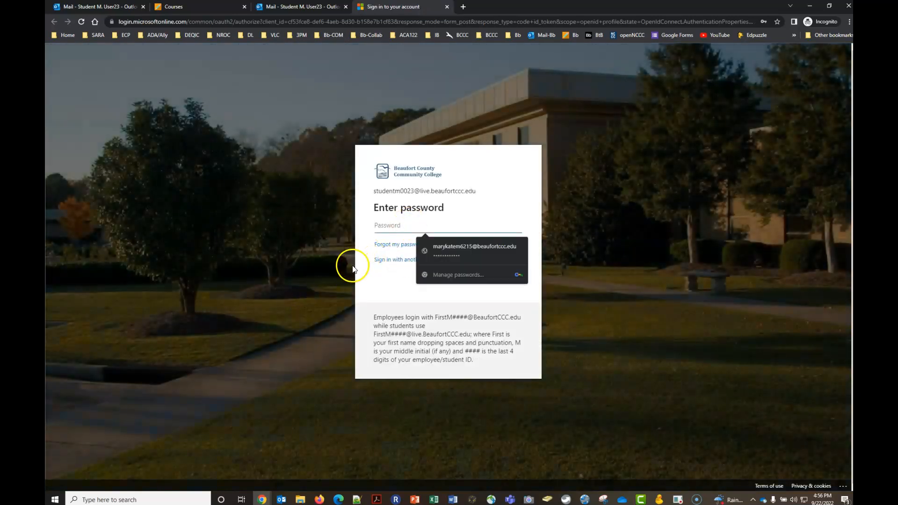
Step: Sign in to Stream using the saved password
left_click(475, 247)
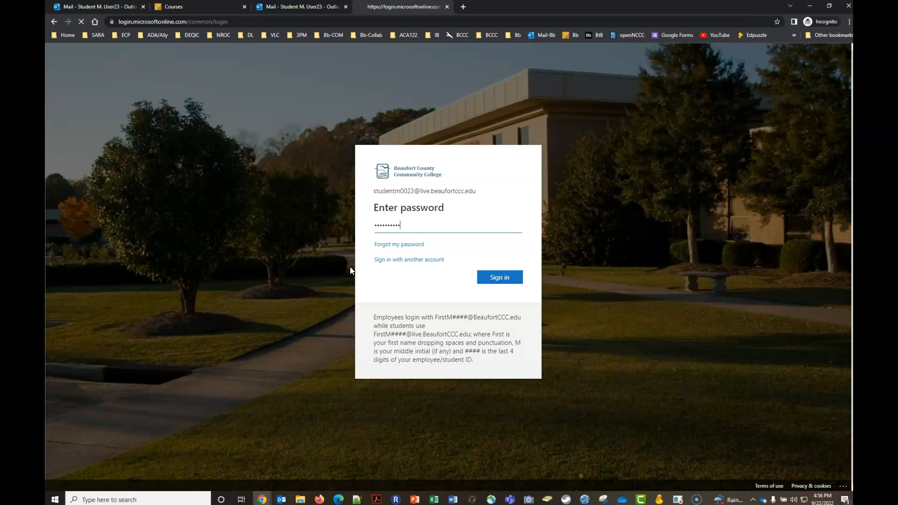
left_click(499, 277)
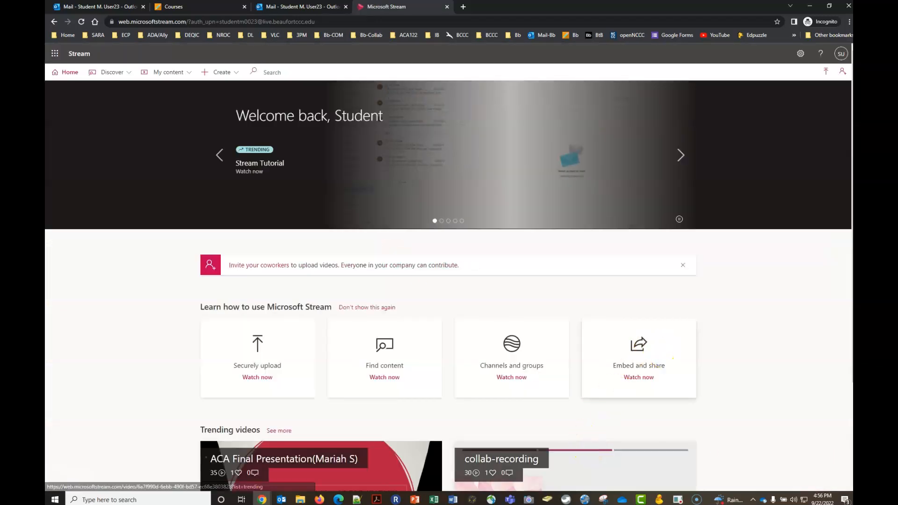
mouse_move(205, 129)
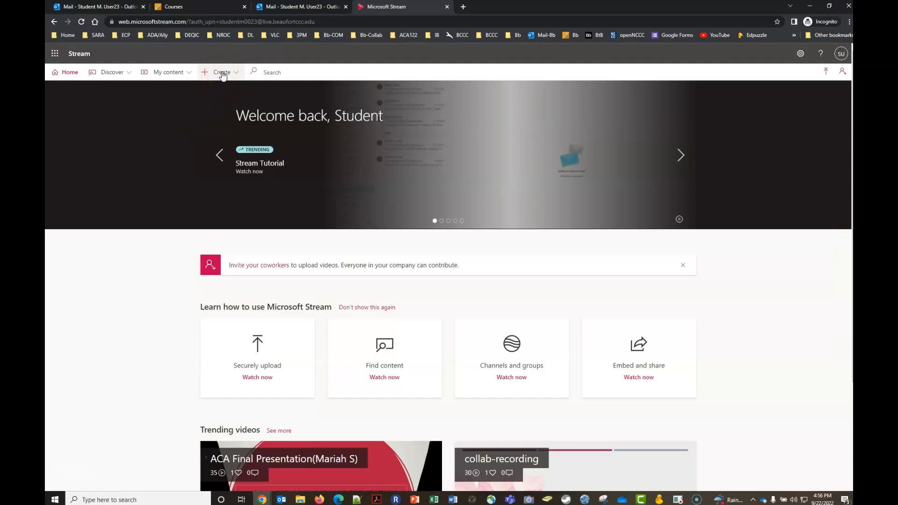
Step: Choose Record screen or video from Stream's Create menu
left_click(222, 72)
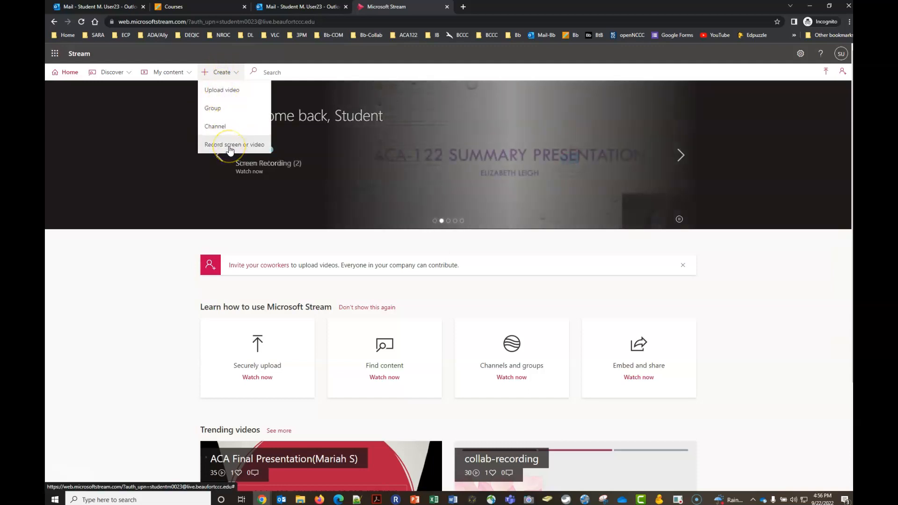
left_click(234, 144)
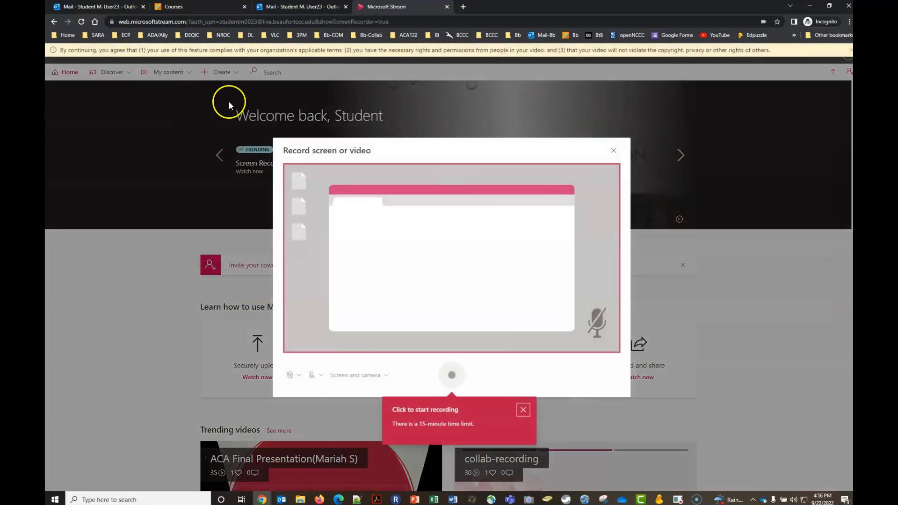
mouse_move(186, 117)
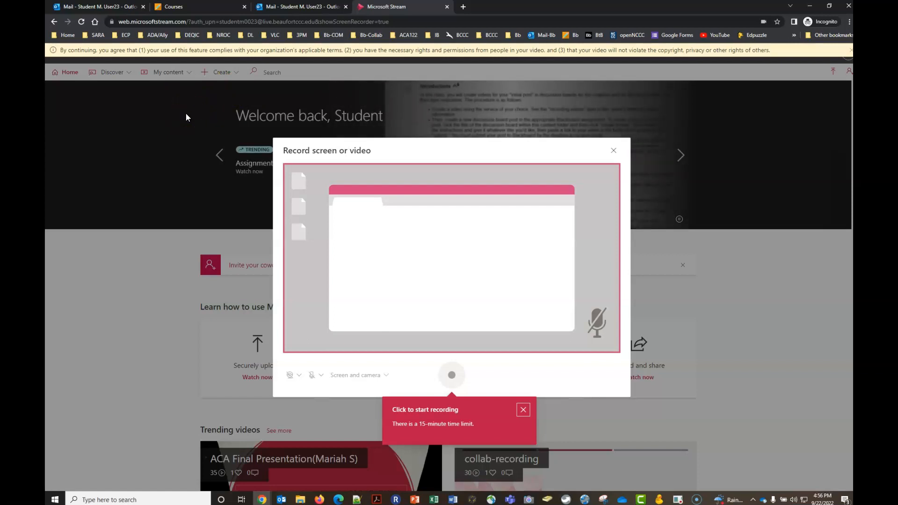
mouse_move(177, 118)
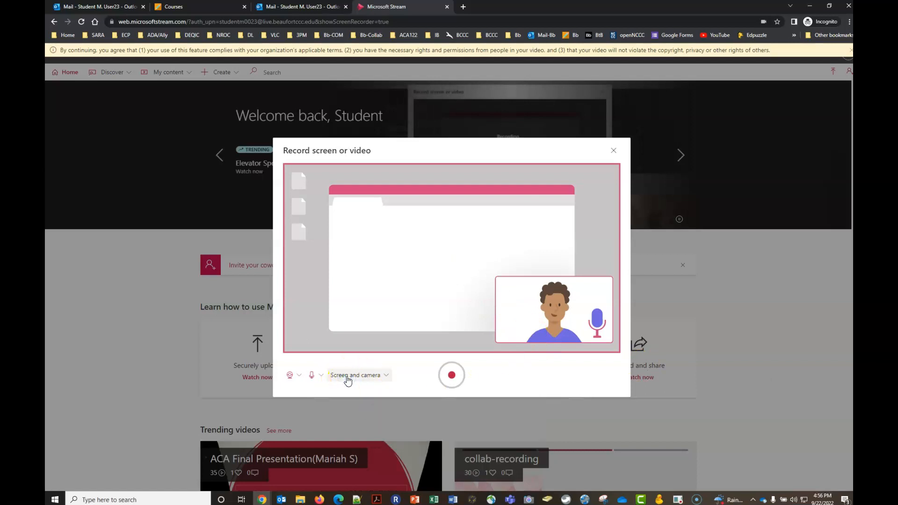
Step: Set the recorder to Screen only and turn the camera off
left_click(360, 375)
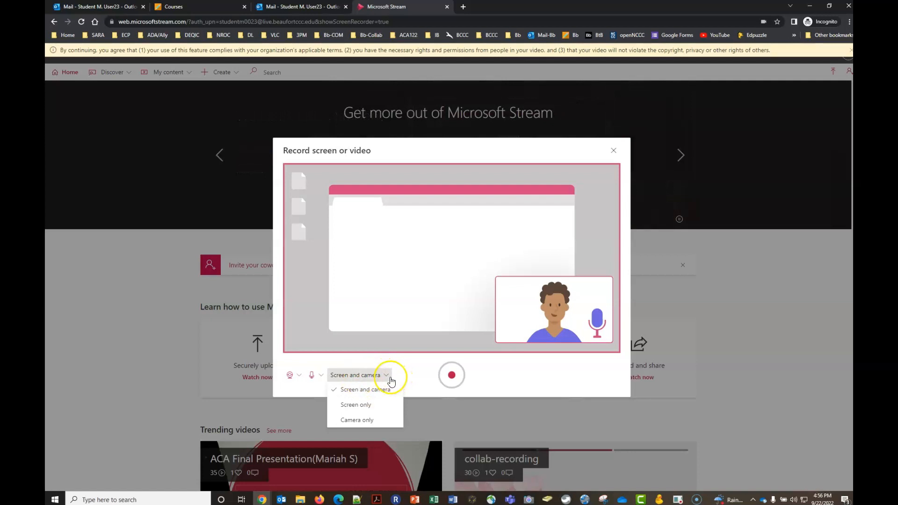
mouse_move(357, 424)
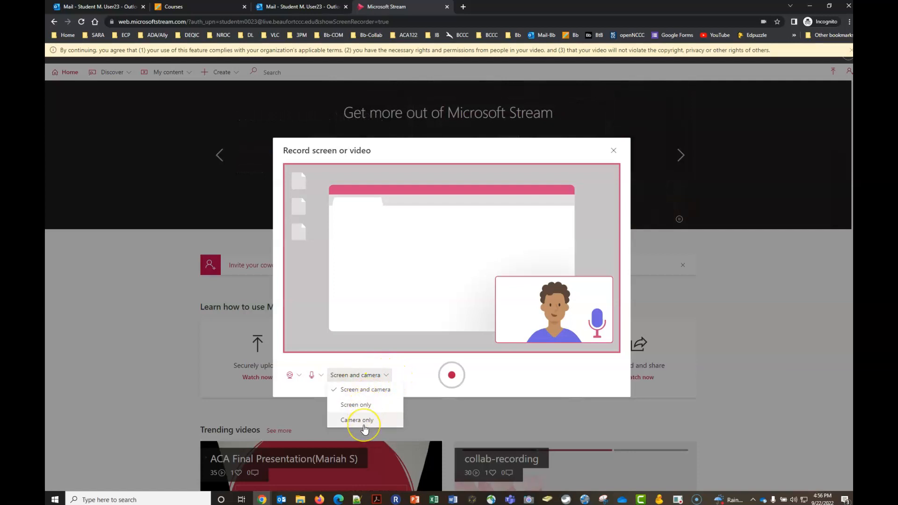
mouse_move(368, 400)
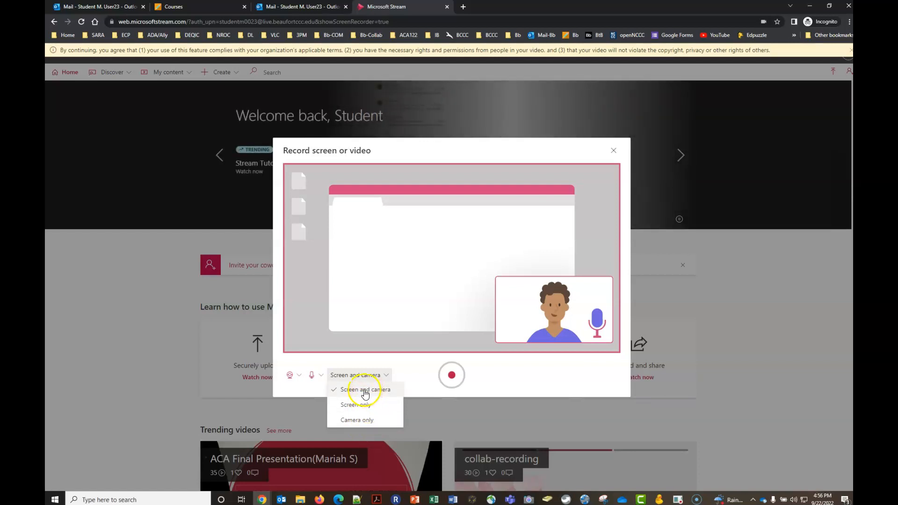
left_click(355, 404)
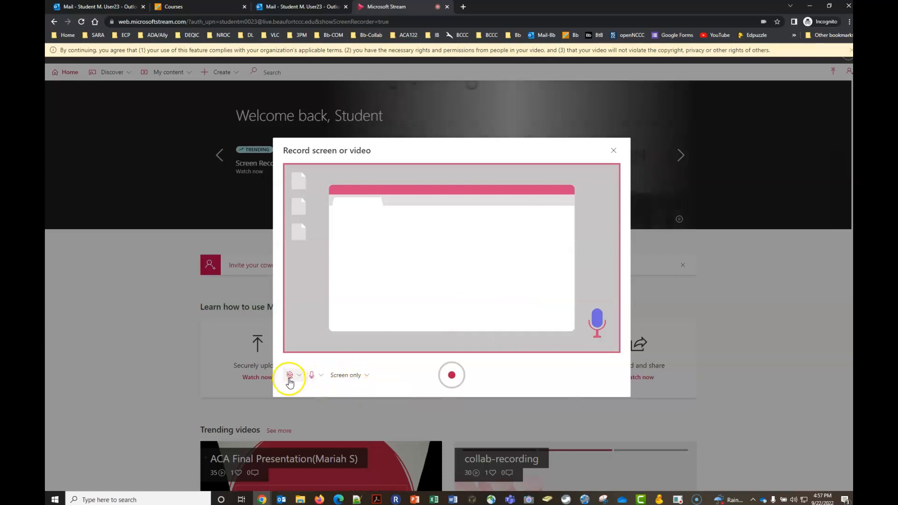
mouse_move(311, 375)
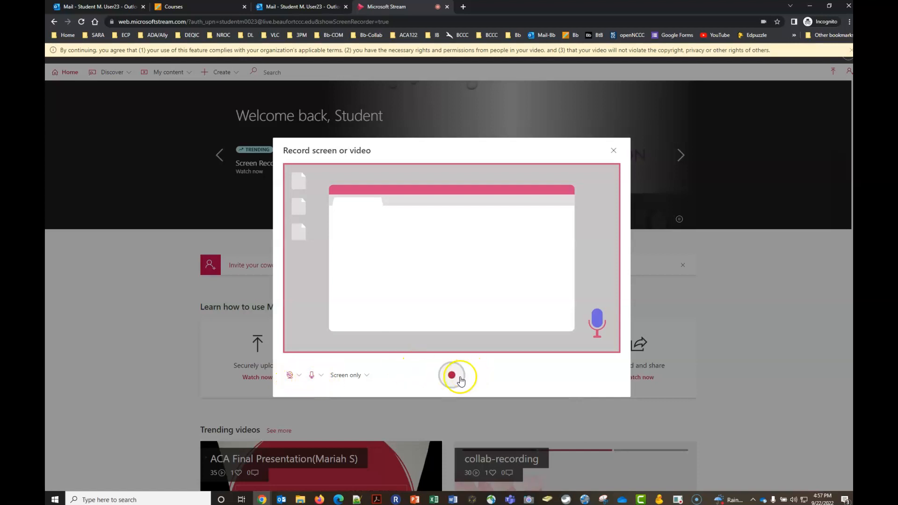
mouse_move(415, 499)
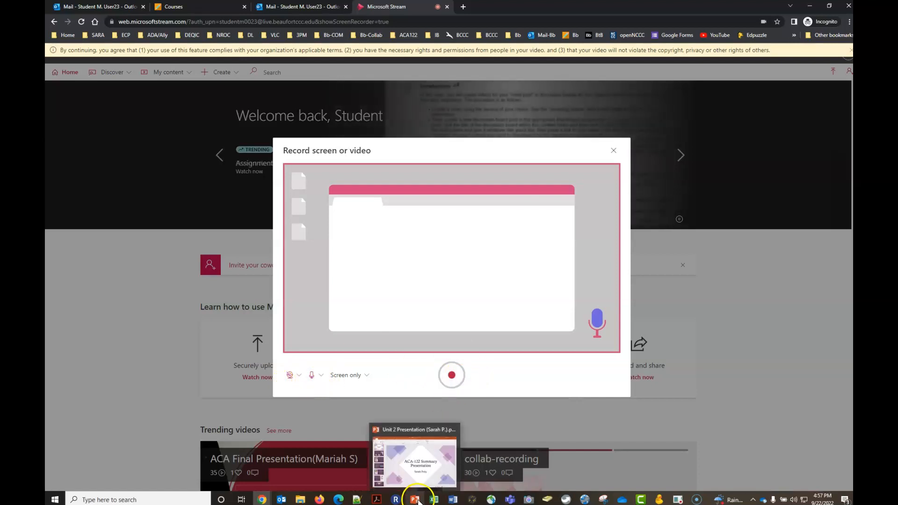
mouse_move(546, 495)
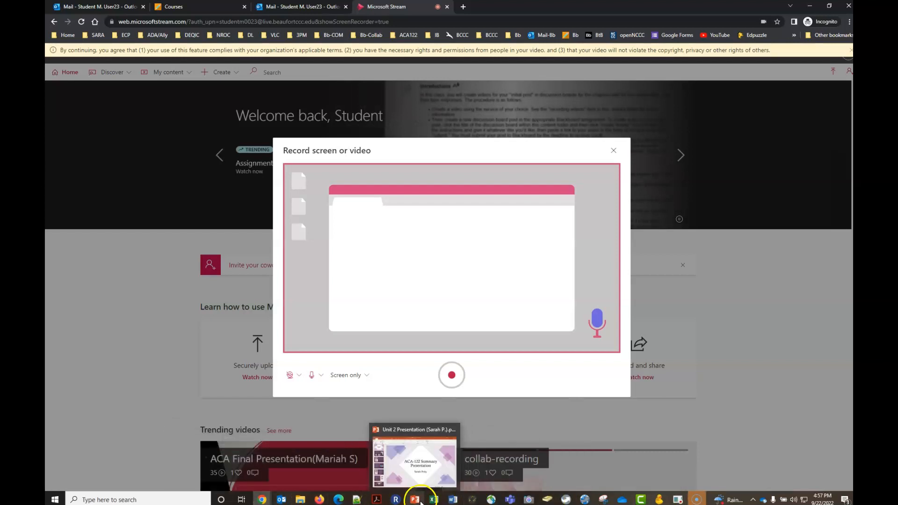
mouse_move(414, 499)
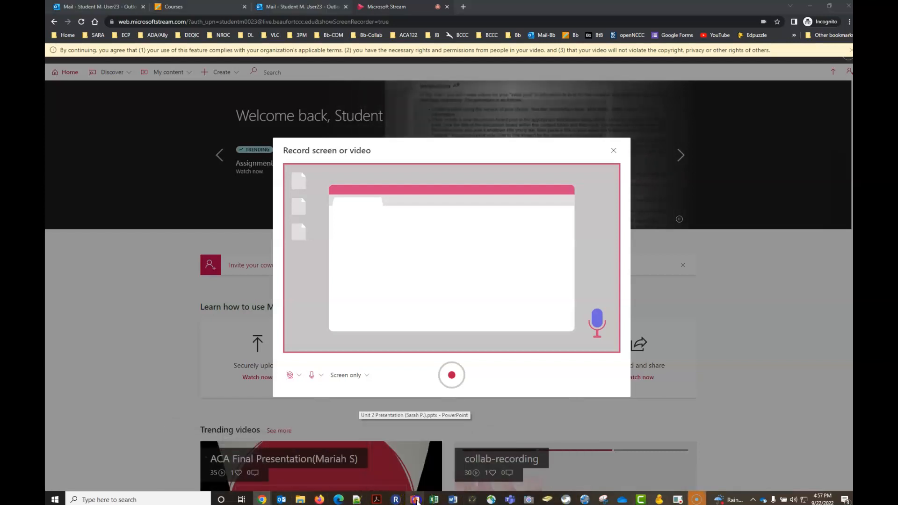
left_click(415, 499)
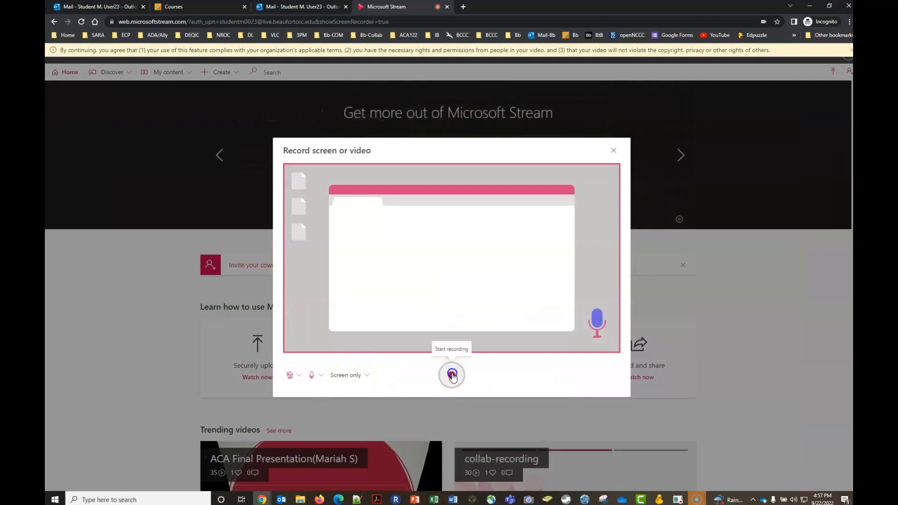
Step: Start recording and share Screen 1 under Entire Screen
left_click(451, 375)
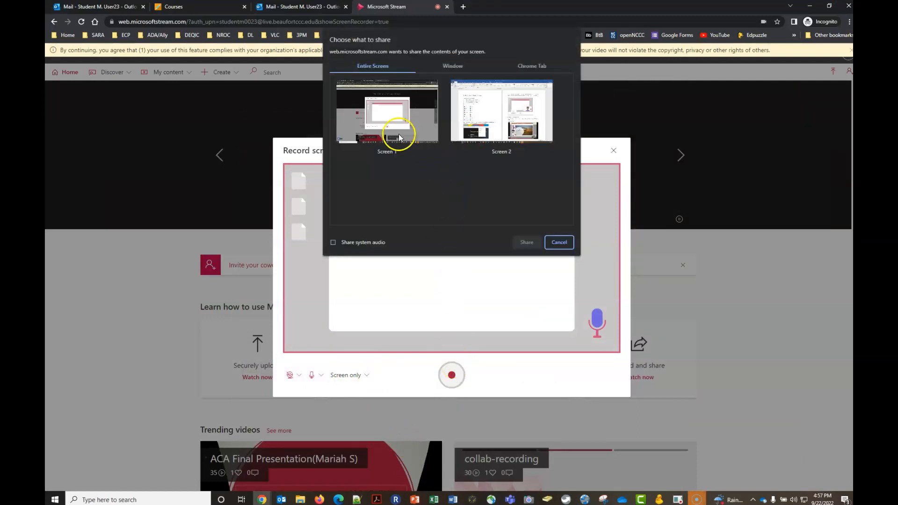
left_click(387, 112)
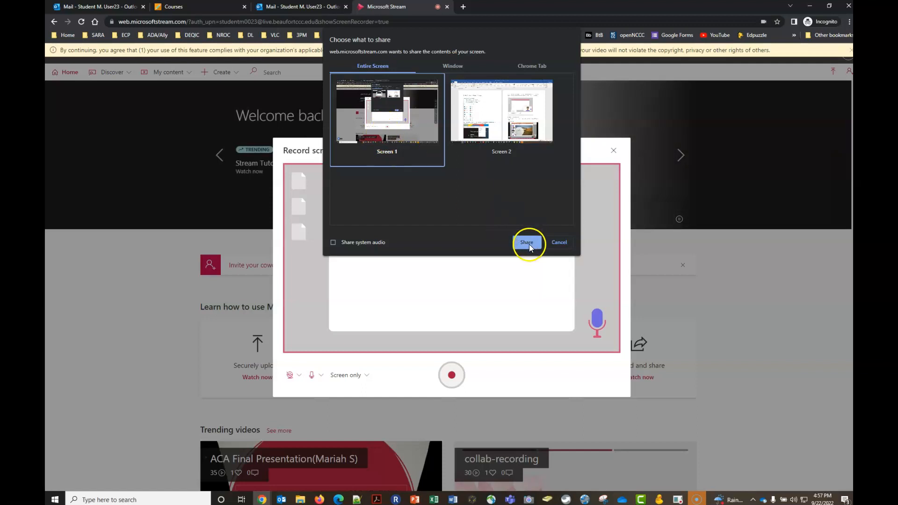
left_click(525, 243)
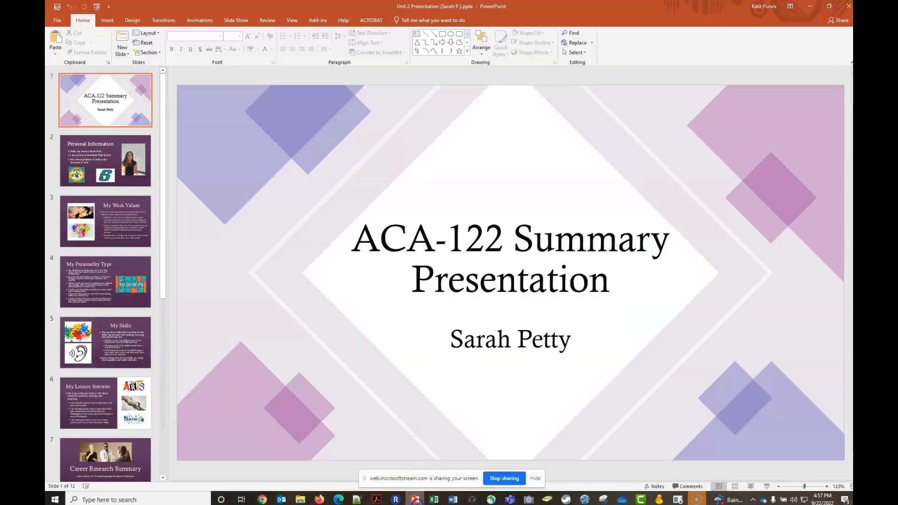
mouse_move(247, 204)
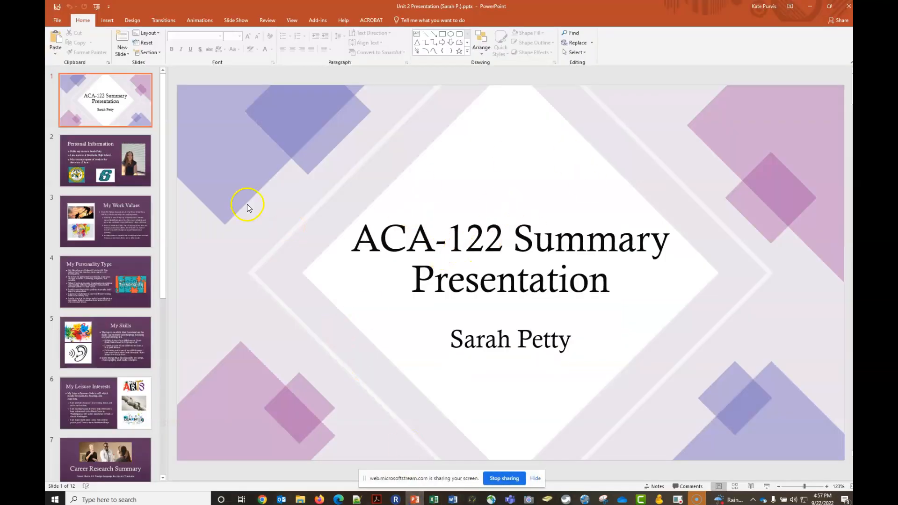
Step: Page through the Personal Information, My Personality Type and My Skills slides
left_click(105, 160)
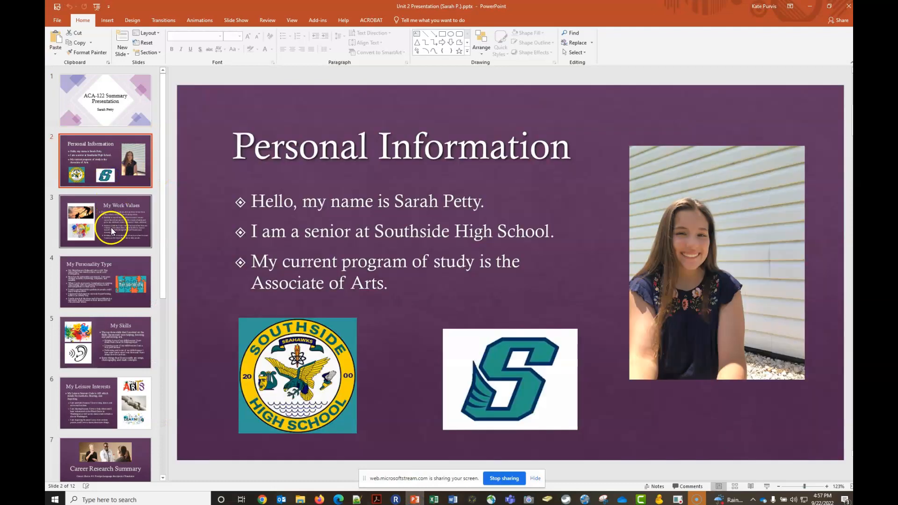
left_click(105, 283)
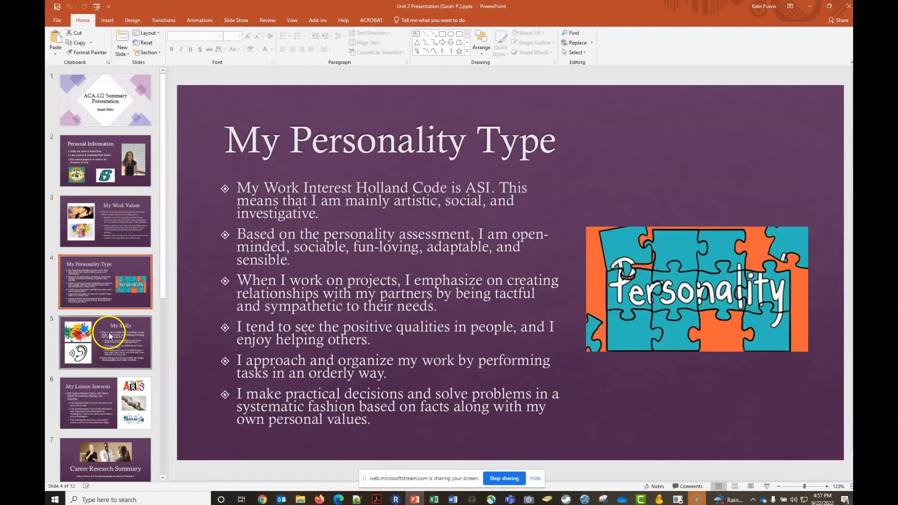
left_click(104, 403)
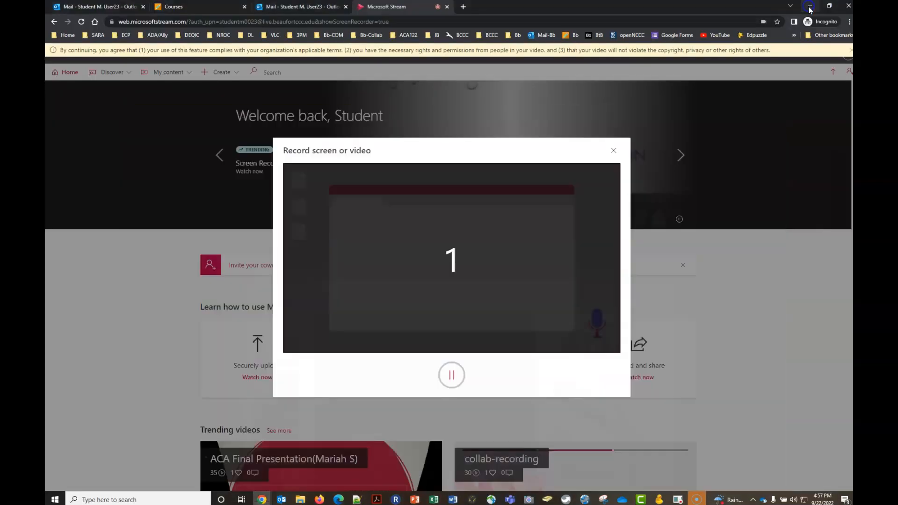
Step: Stop the recording, upload it to Stream, and open its video details page
left_click(451, 375)
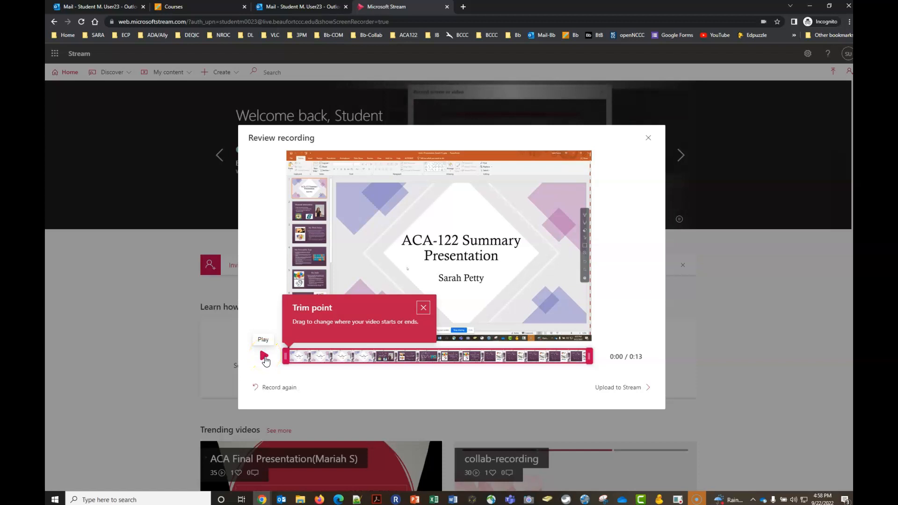
mouse_move(278, 394)
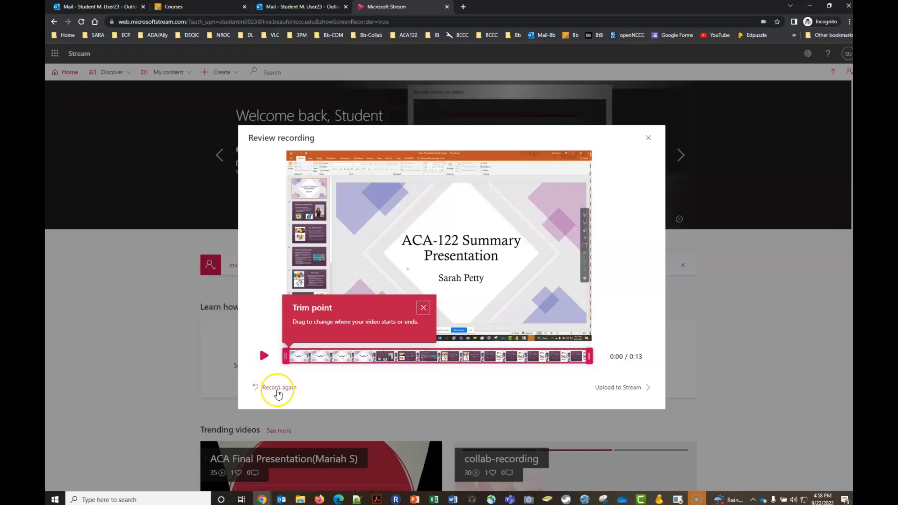
mouse_move(264, 355)
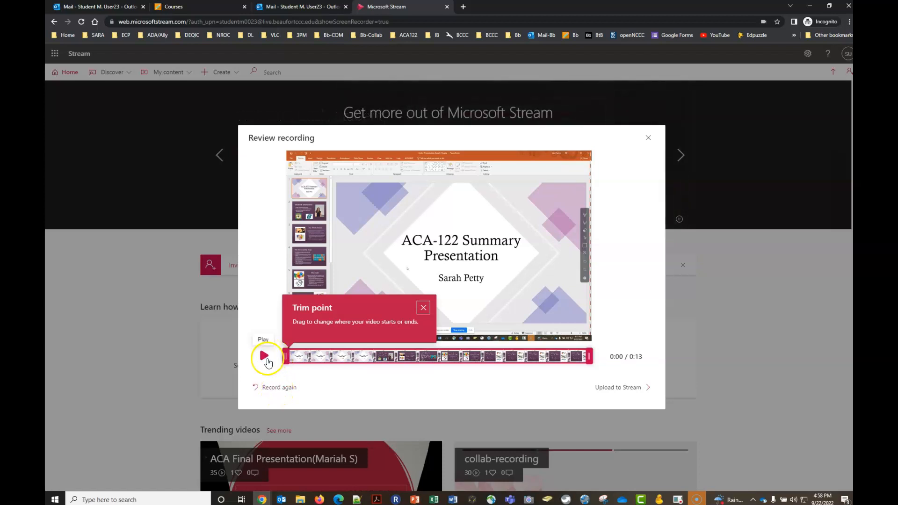
mouse_move(623, 391)
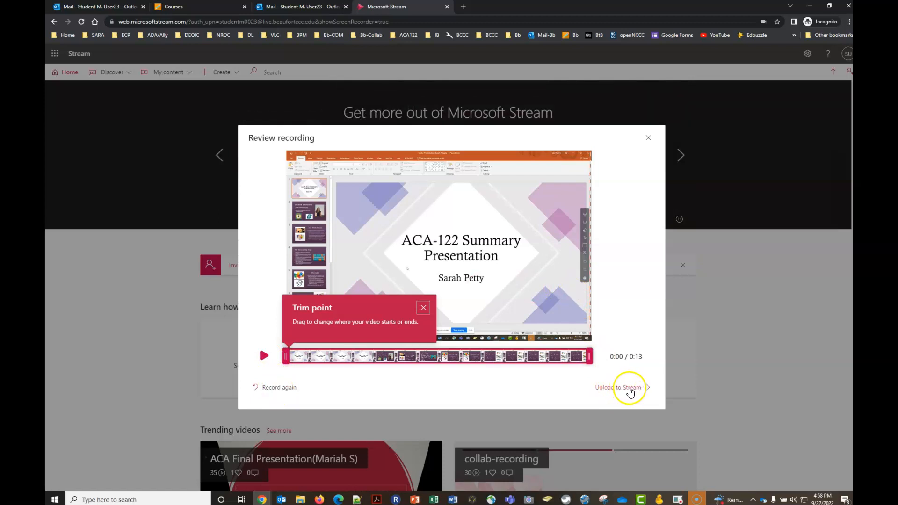
left_click(618, 388)
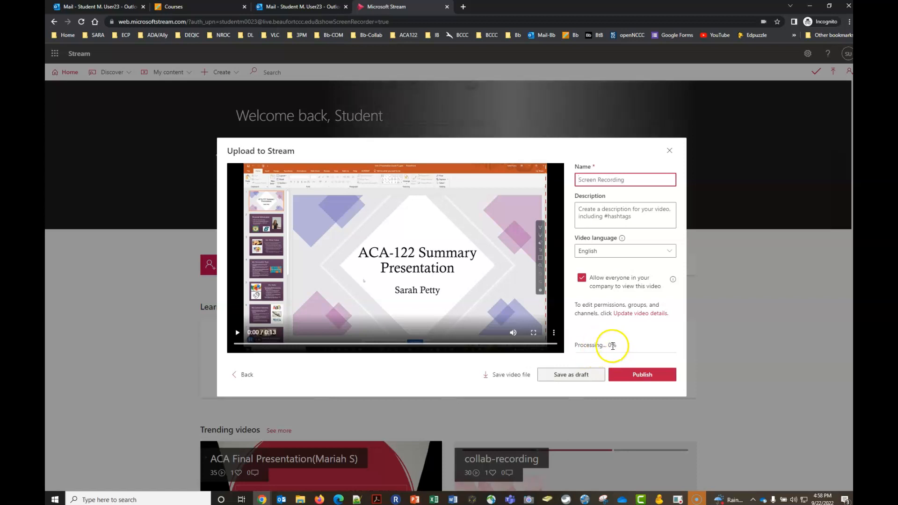
mouse_move(658, 313)
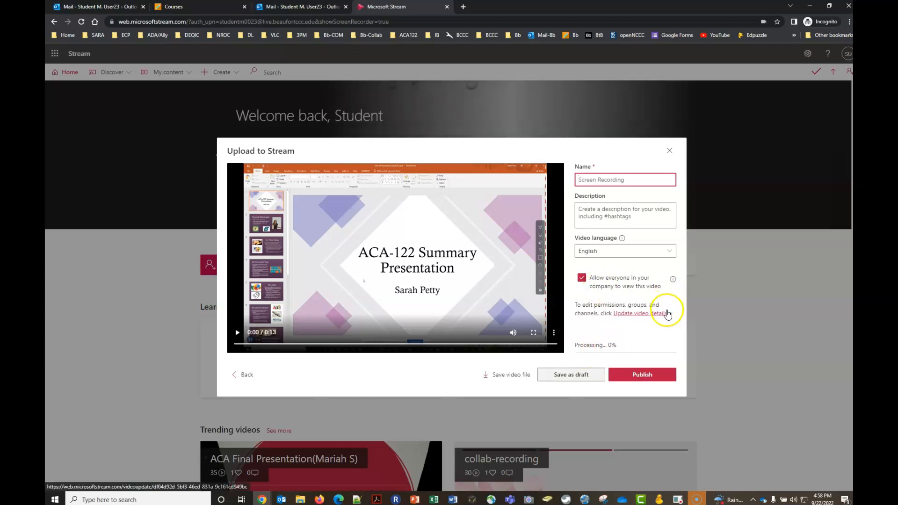
mouse_move(604, 355)
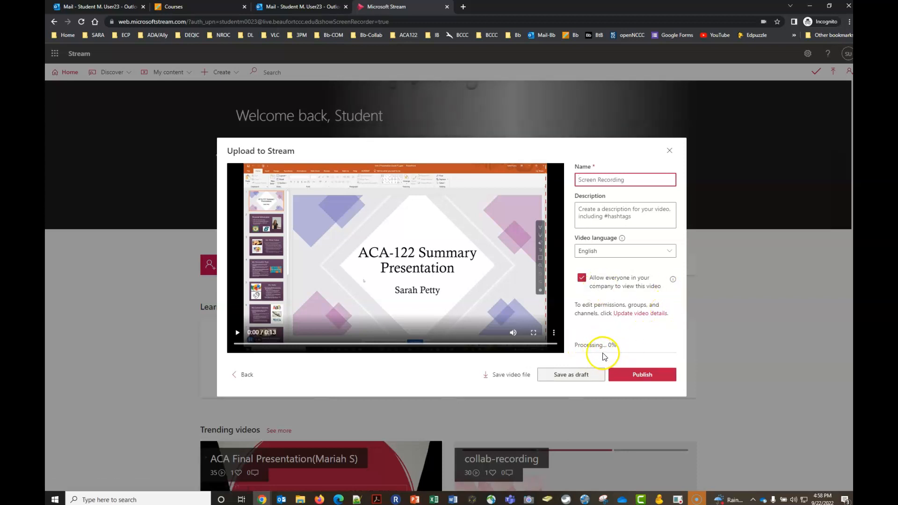
mouse_move(640, 314)
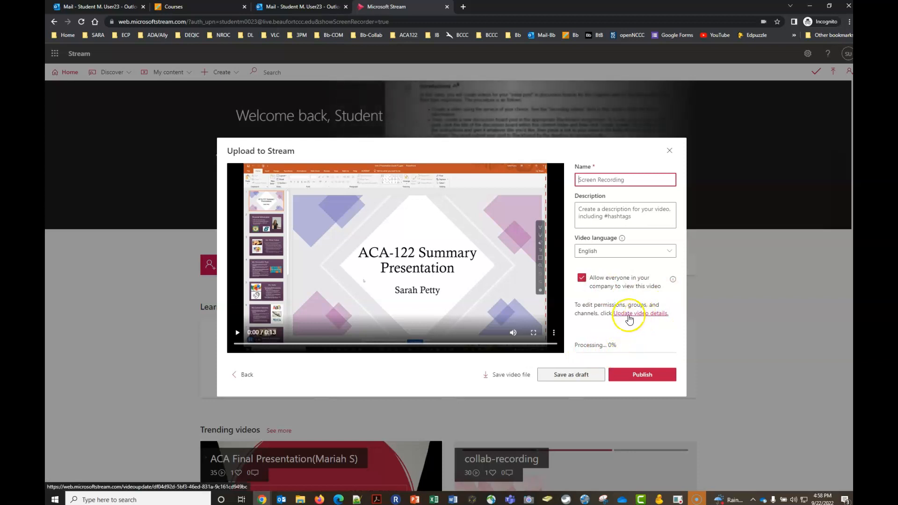
mouse_move(656, 316)
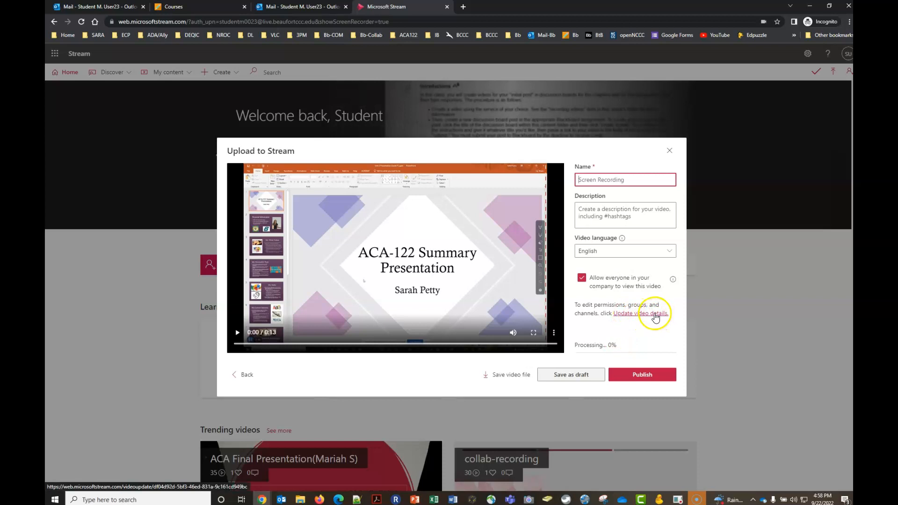
left_click(640, 313)
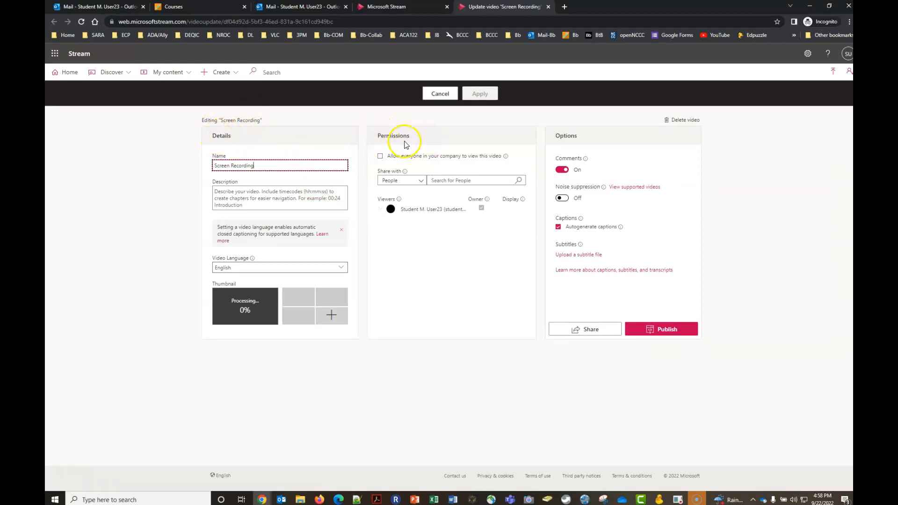
mouse_move(495, 135)
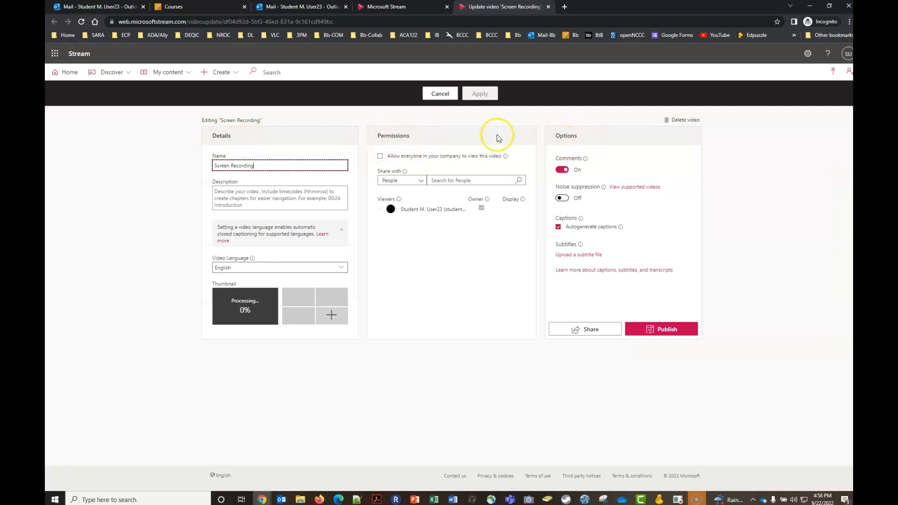
mouse_move(236, 148)
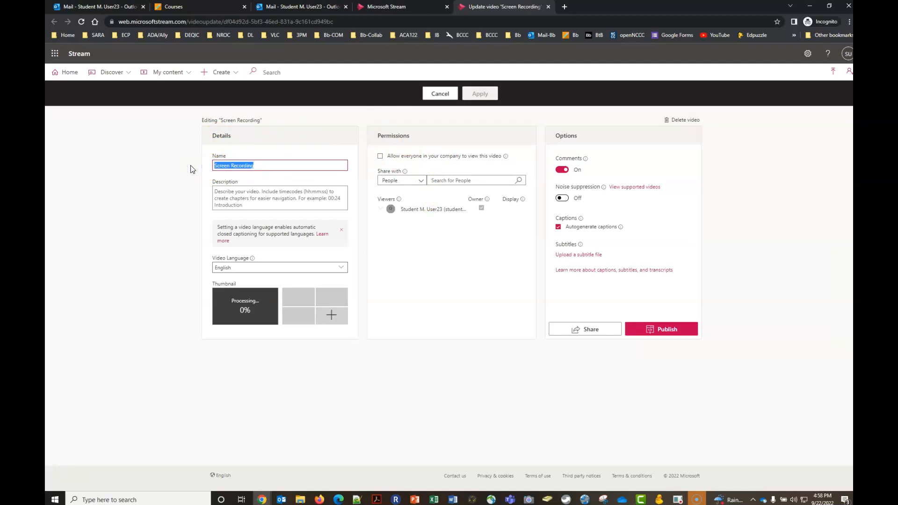
Step: Rename the video 'ACA Presentation' and allow everyone in the company to view it
type("A")
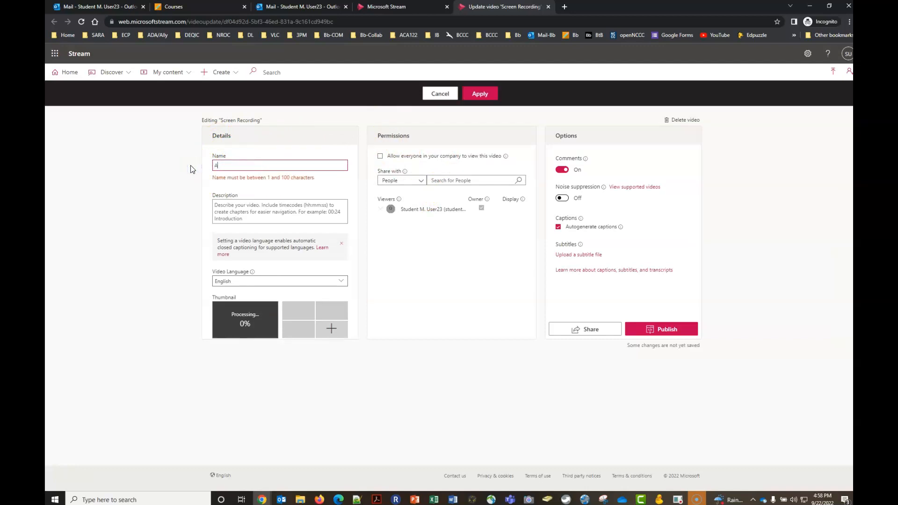
type("ACA Presentation")
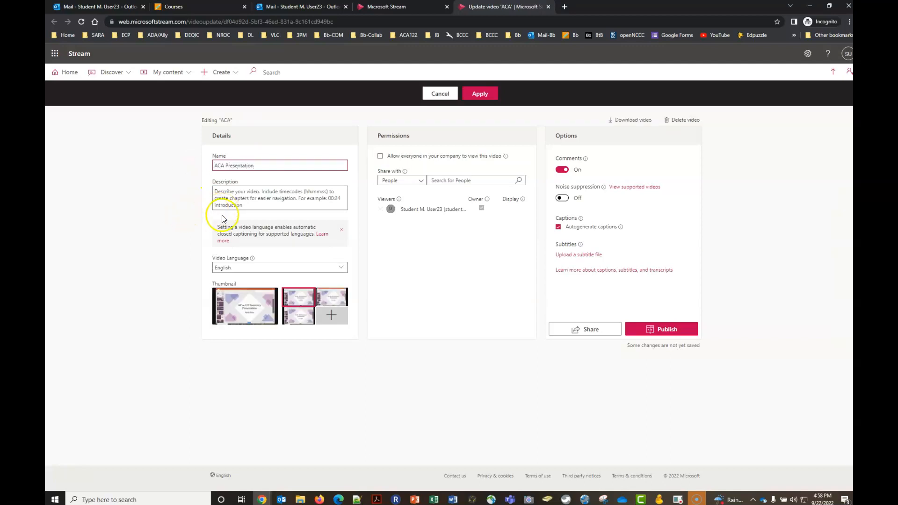
mouse_move(243, 269)
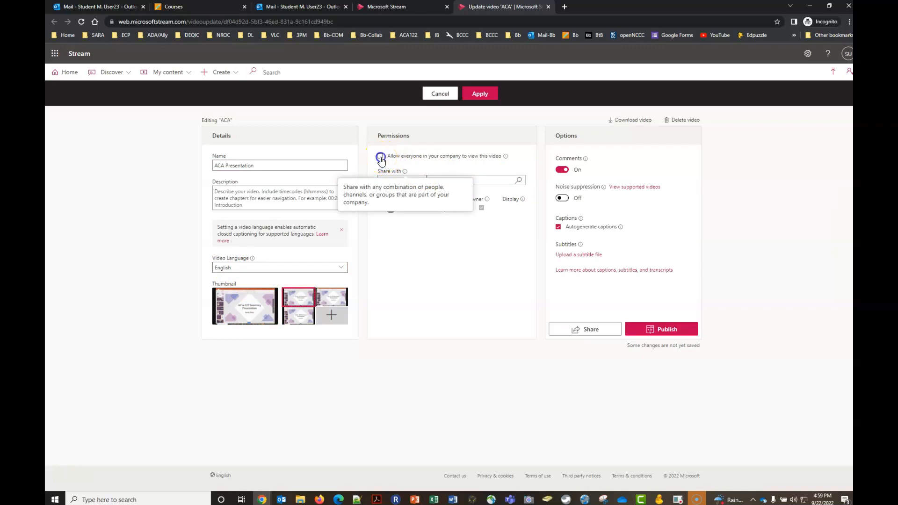
left_click(380, 156)
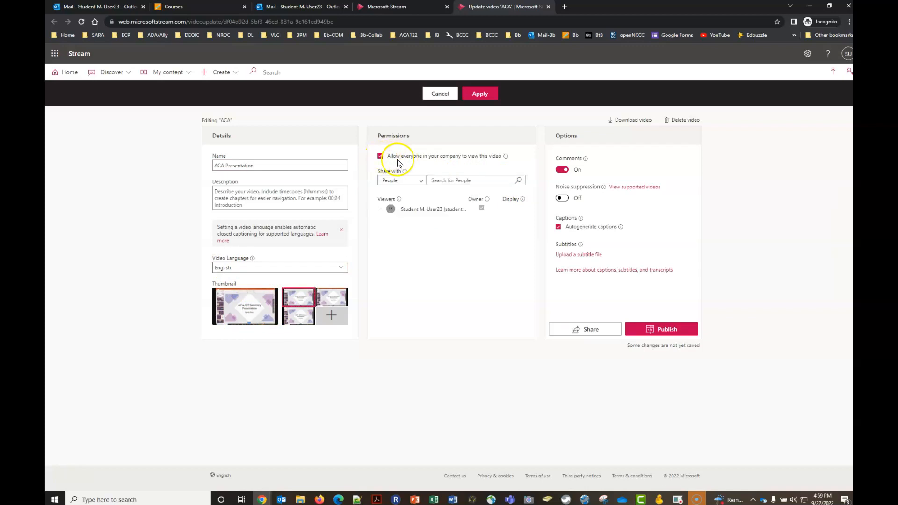
mouse_move(467, 162)
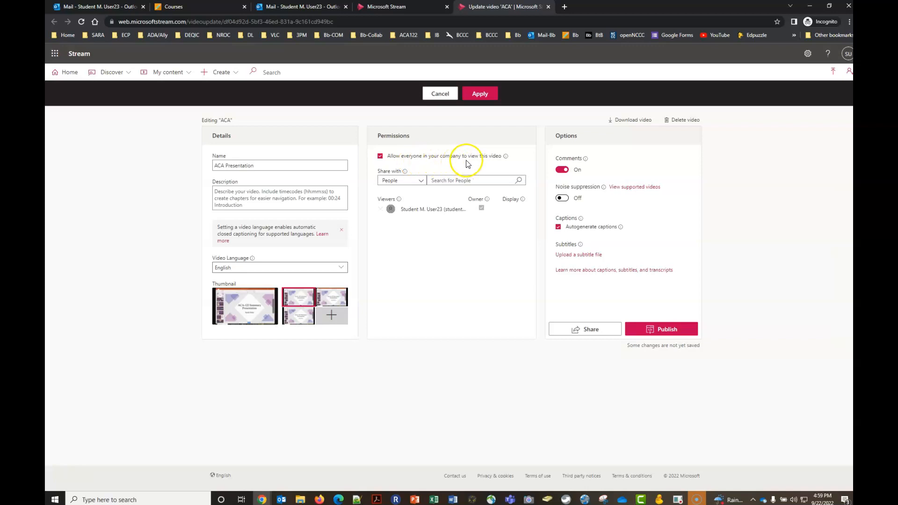
mouse_move(455, 166)
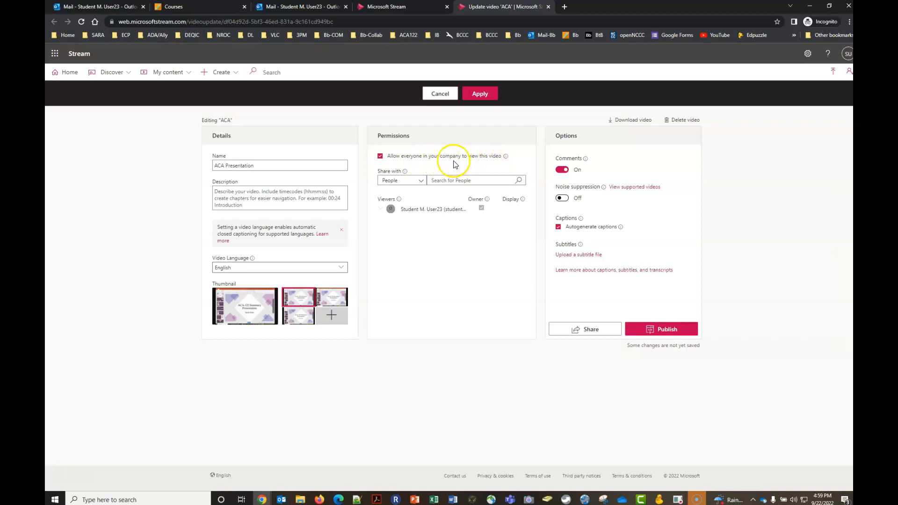
Step: Untick companywide viewing for 'ACA Presentation' and confirm the removal
left_click(380, 155)
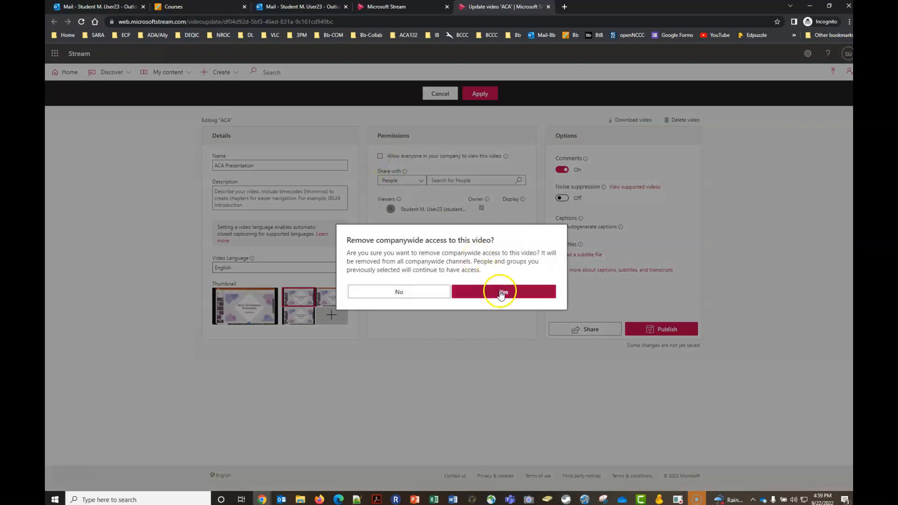
left_click(503, 292)
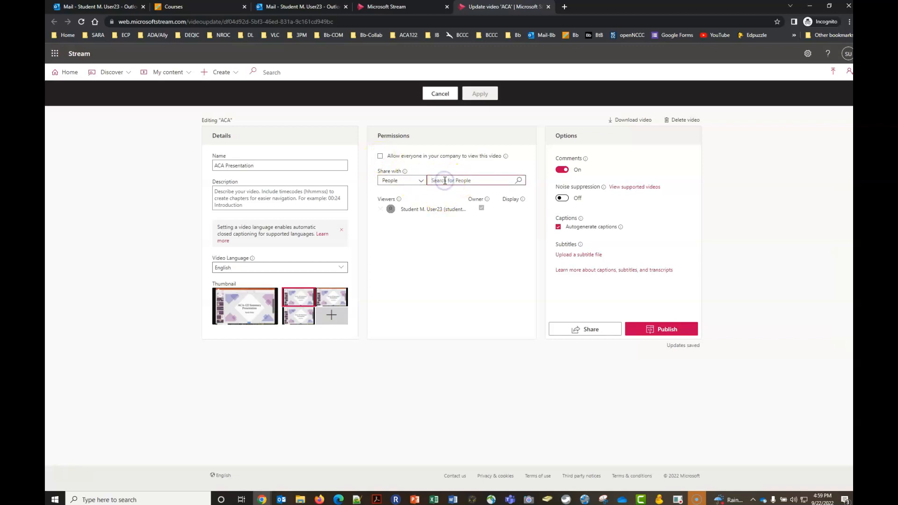
type("kate")
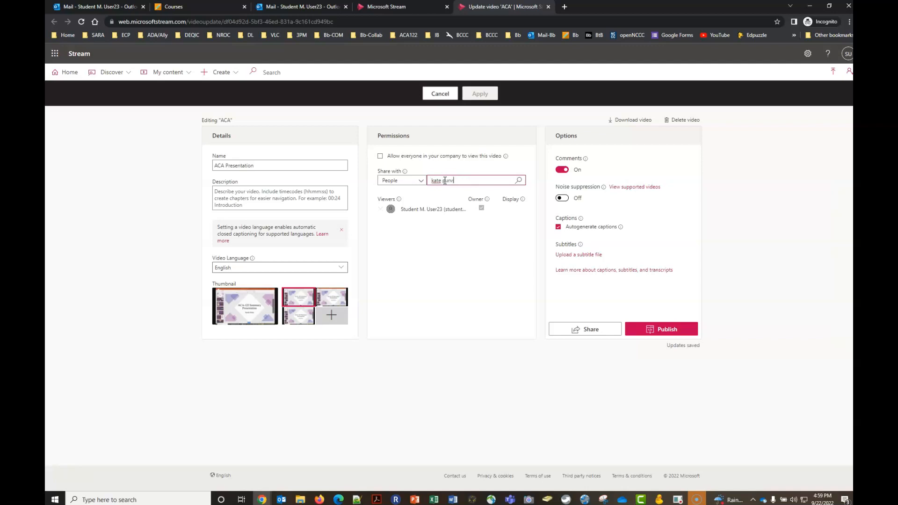
type("purvis")
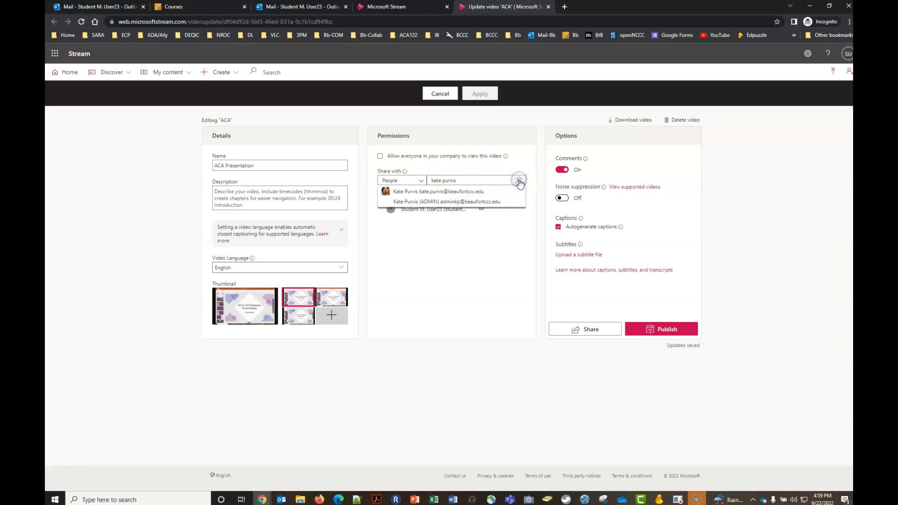
mouse_move(393, 191)
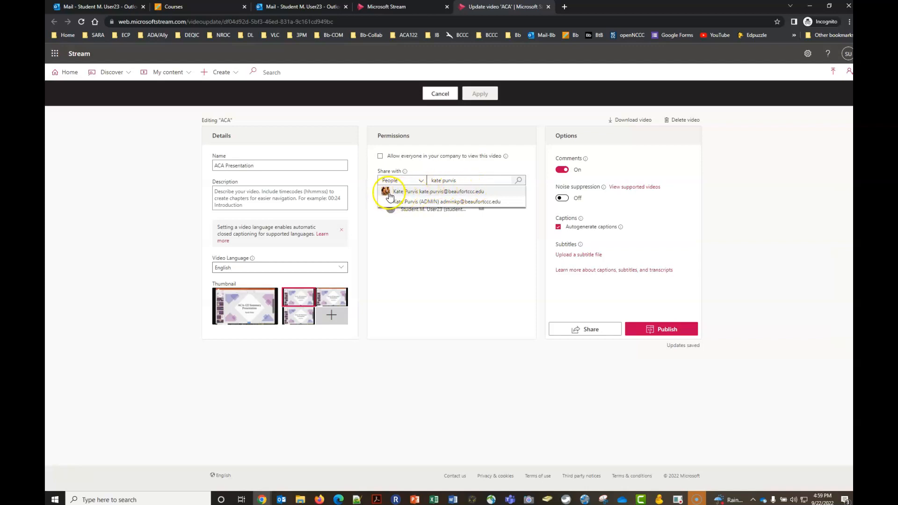
mouse_move(449, 196)
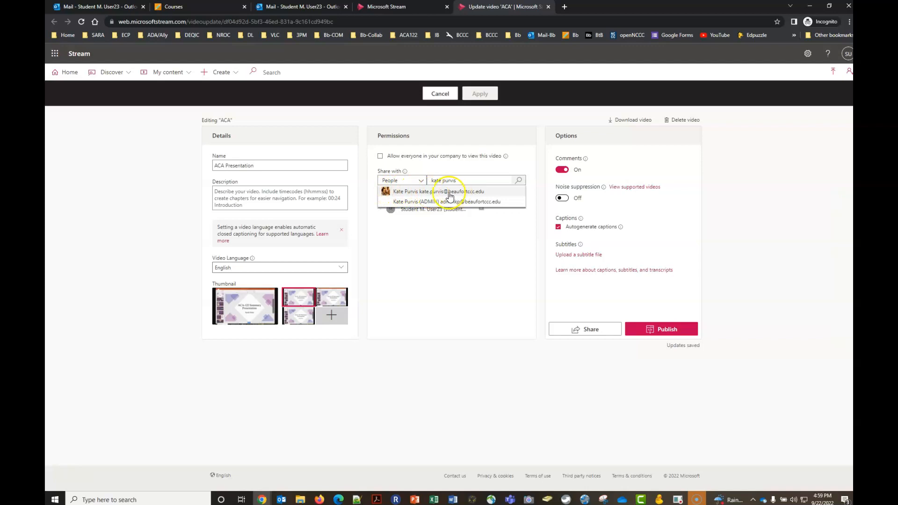
left_click(438, 191)
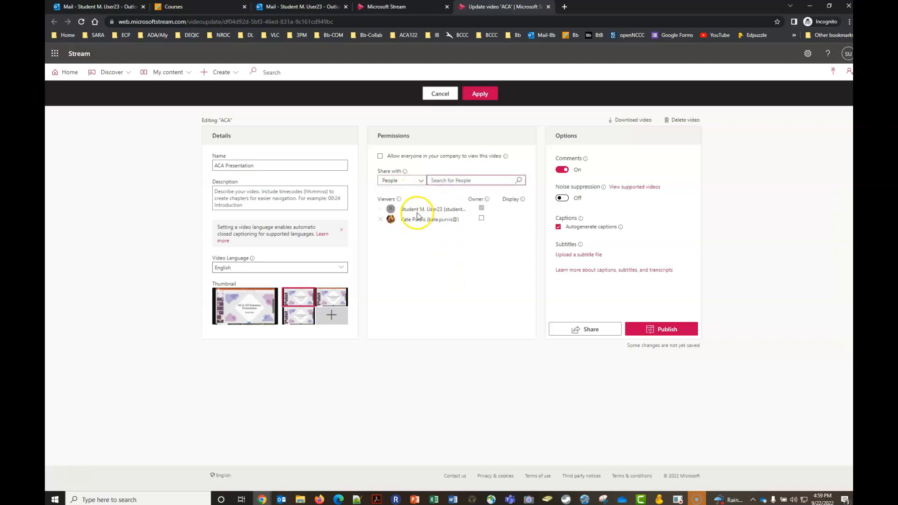
mouse_move(439, 239)
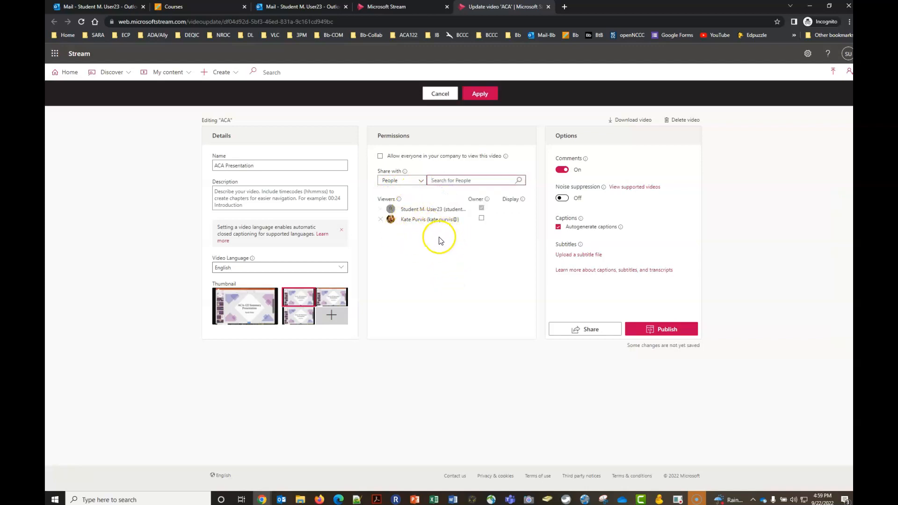
mouse_move(252, 175)
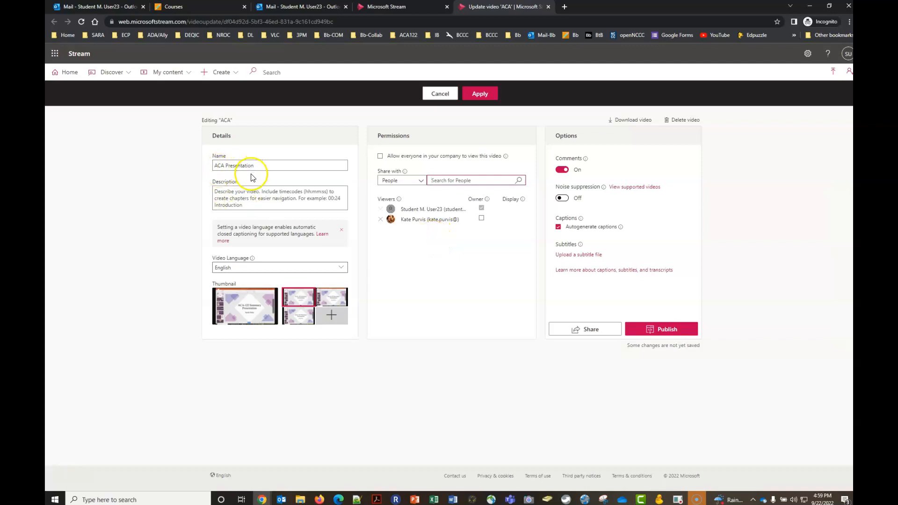
left_click(279, 268)
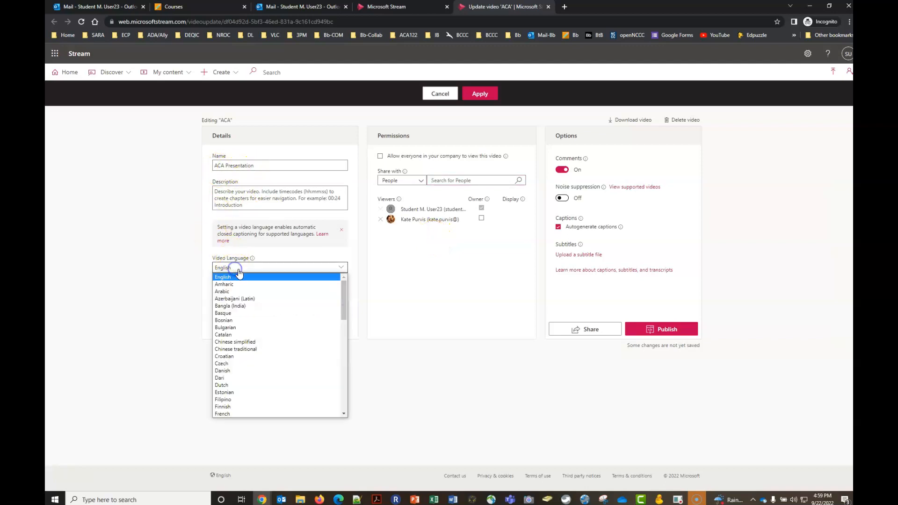
left_click(222, 277)
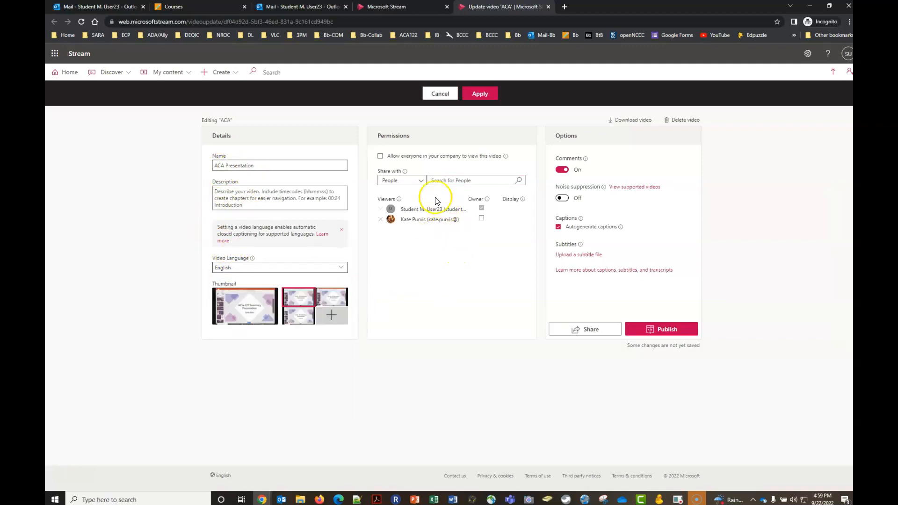
mouse_move(429, 242)
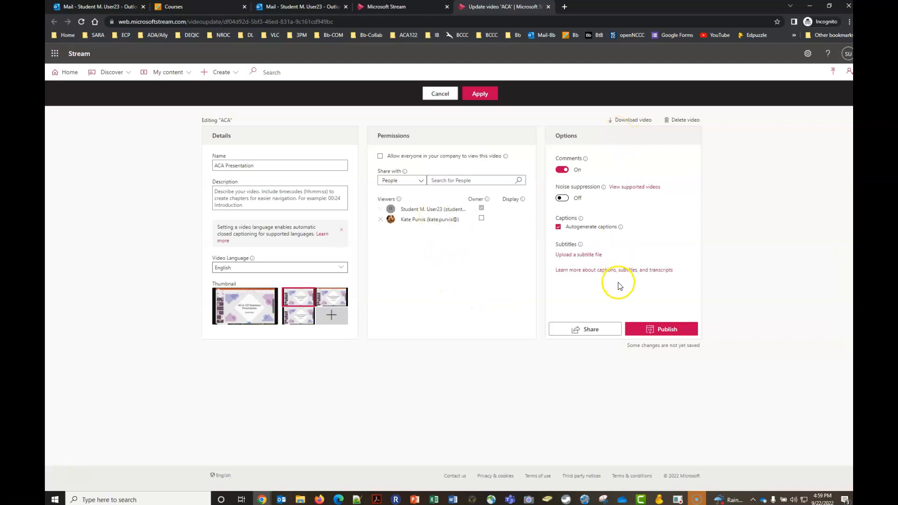
mouse_move(541, 304)
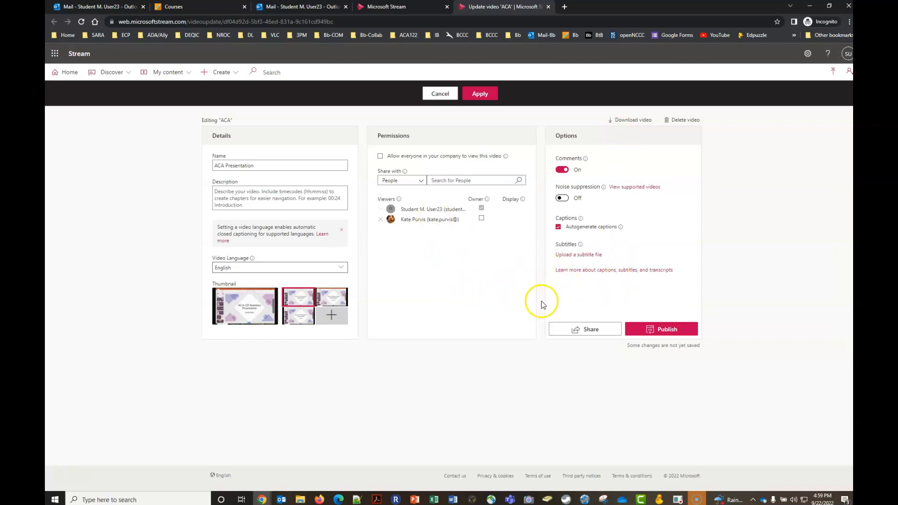
mouse_move(477, 94)
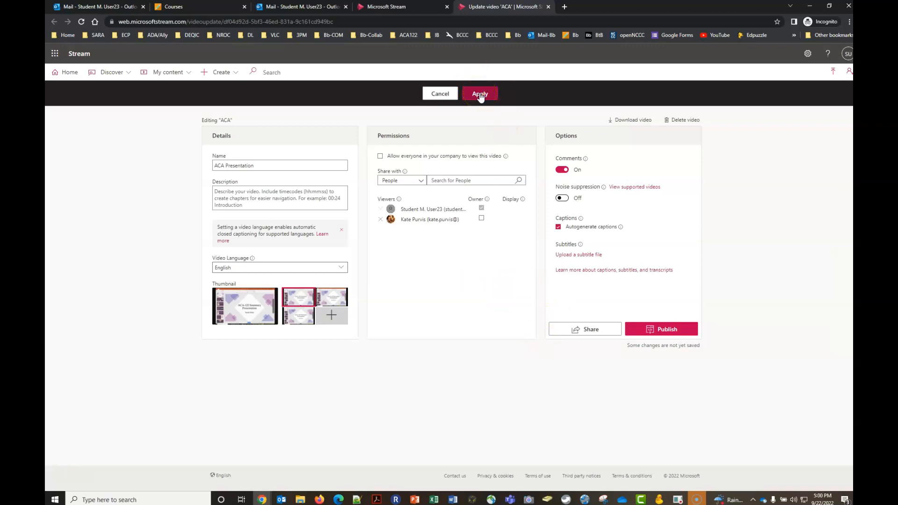
Step: Apply the 'ACA Presentation' edits and pause playback on its watch page
left_click(479, 94)
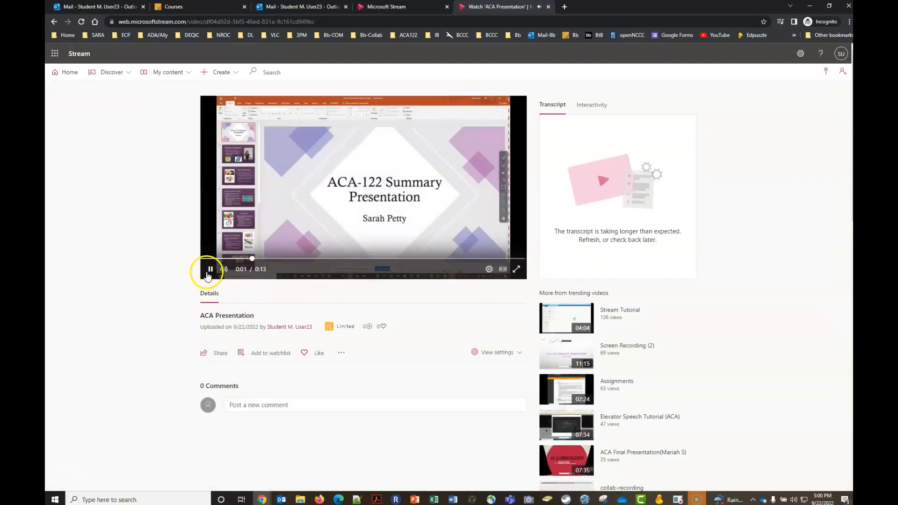
left_click(210, 269)
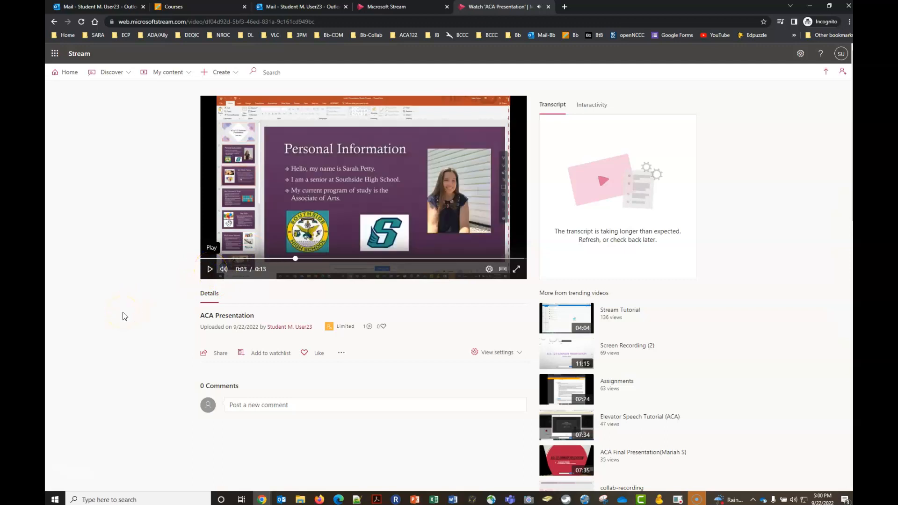
mouse_move(193, 283)
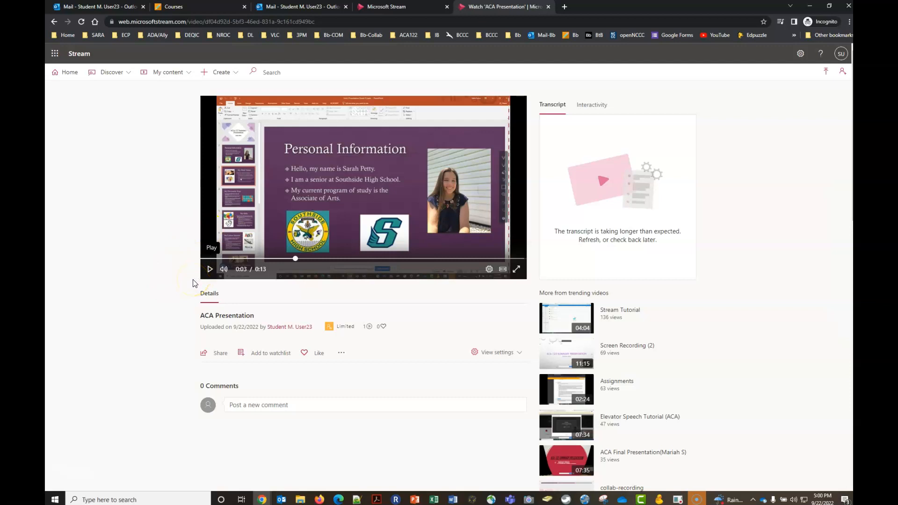
mouse_move(191, 277)
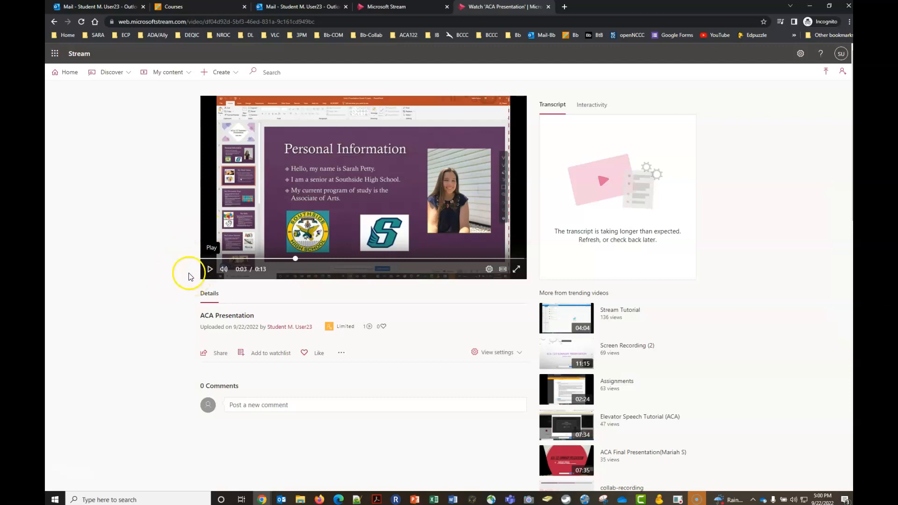
mouse_move(464, 71)
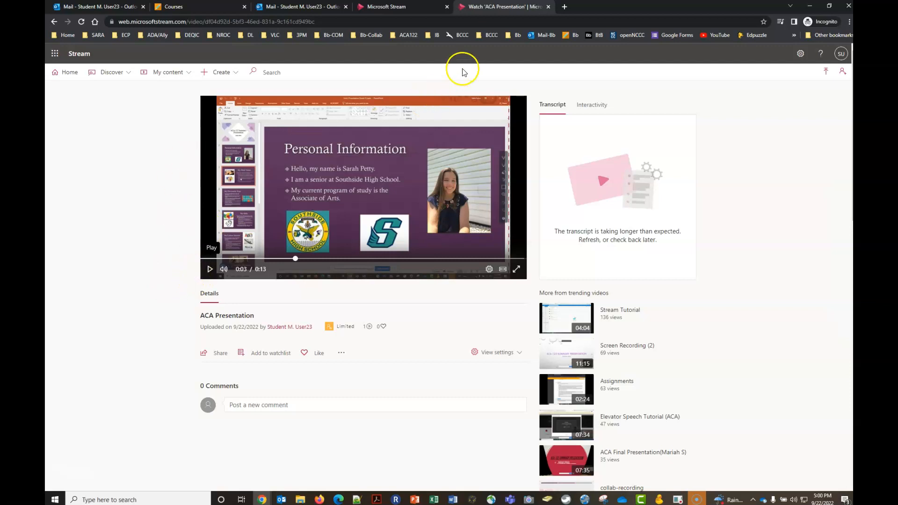
mouse_move(427, 87)
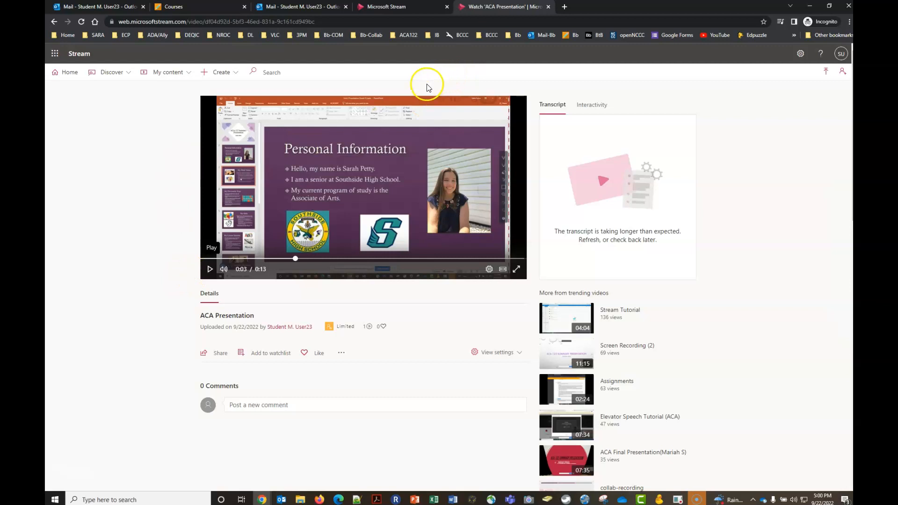
mouse_move(167, 71)
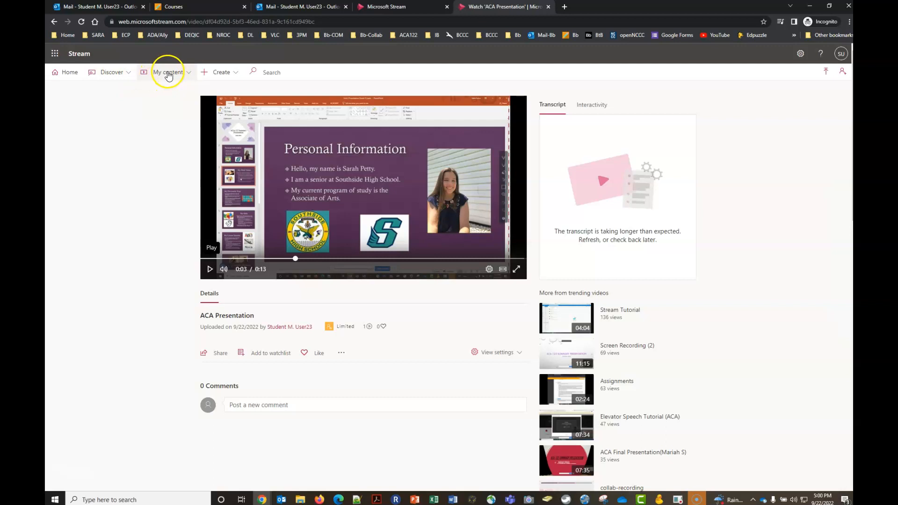
Step: Publish the draft 'ACA Presentation' from the My content > Videos list
left_click(168, 72)
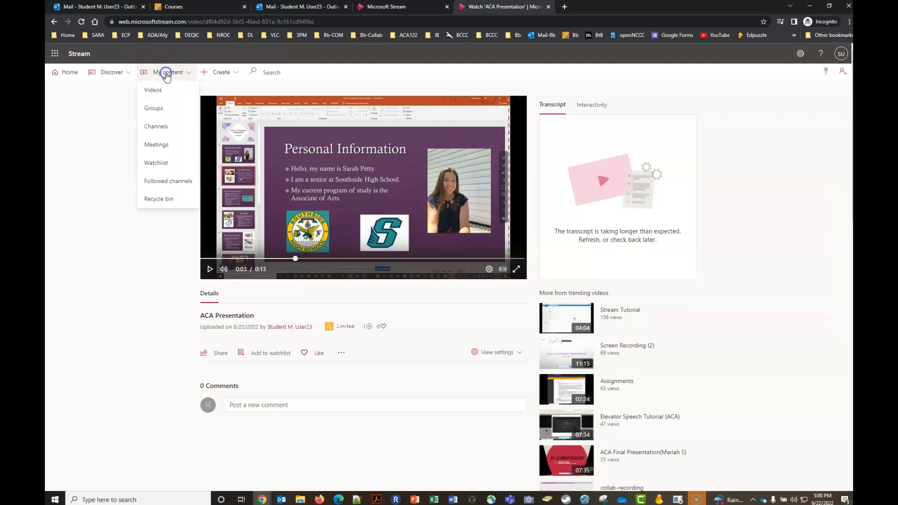
left_click(153, 90)
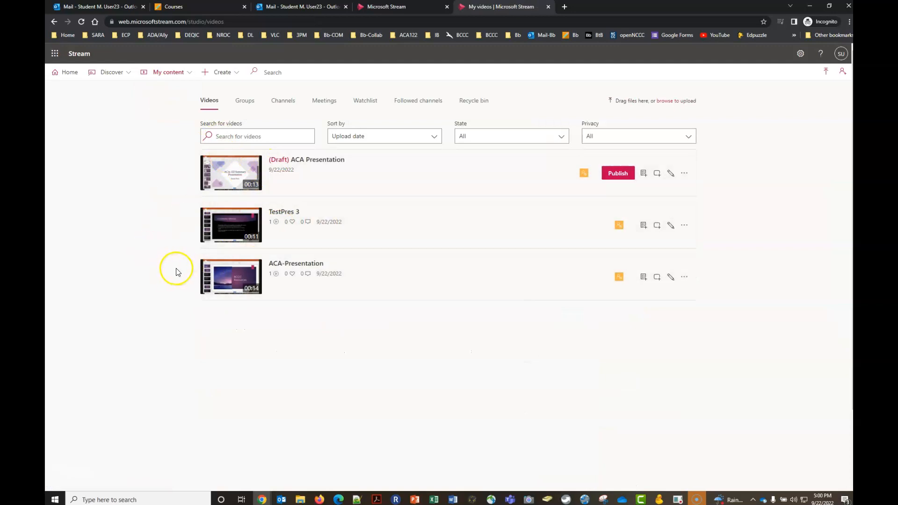
mouse_move(231, 276)
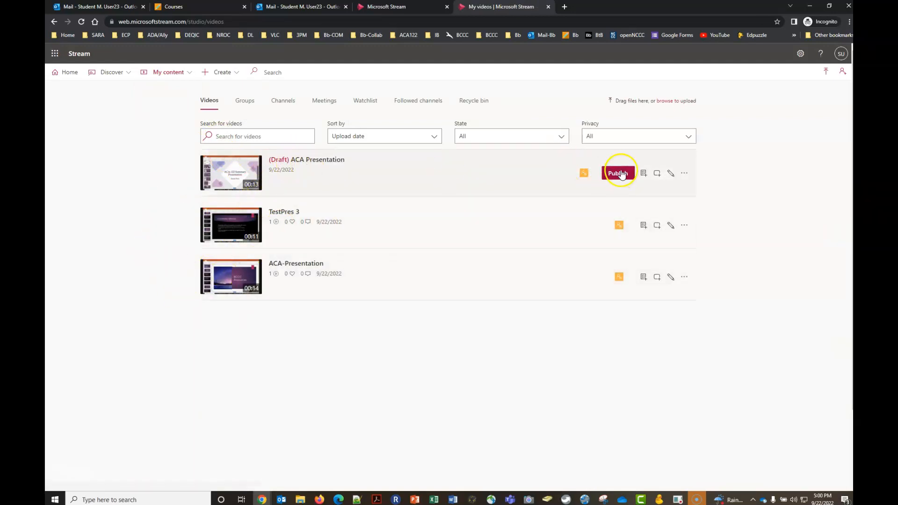
mouse_move(400, 265)
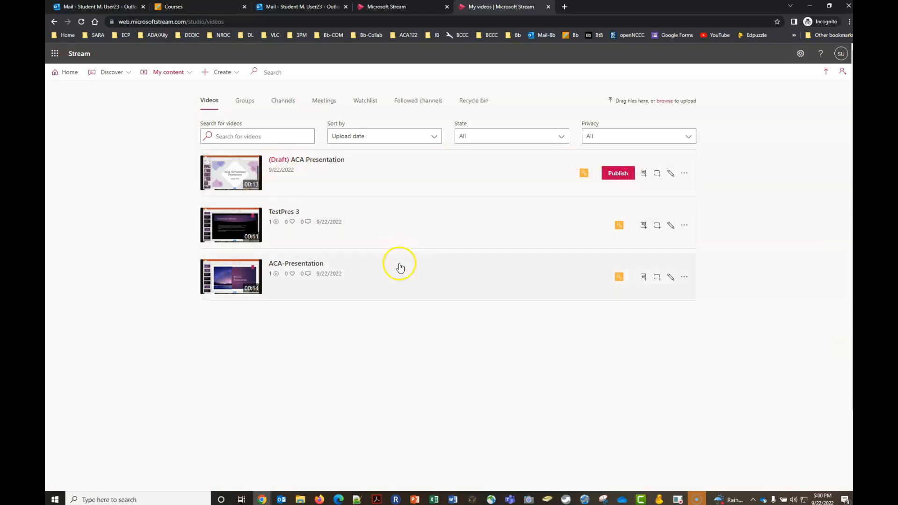
mouse_move(357, 179)
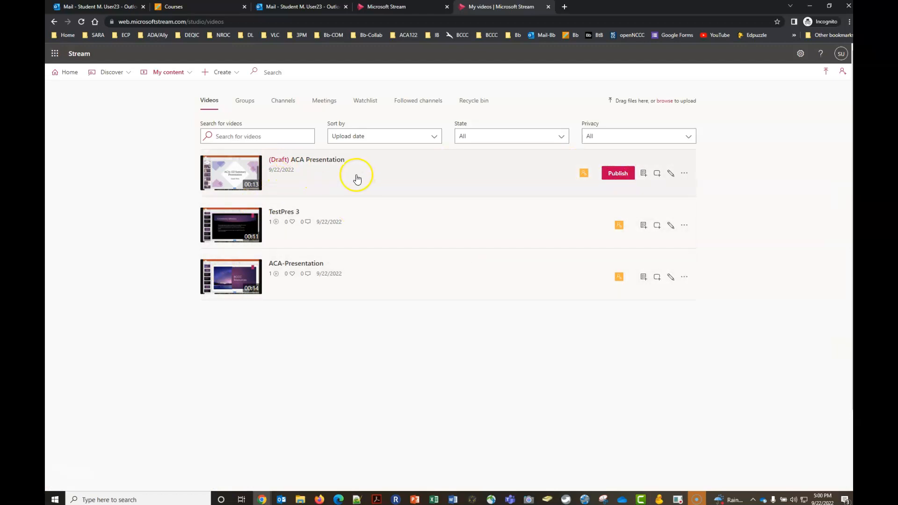
mouse_move(355, 167)
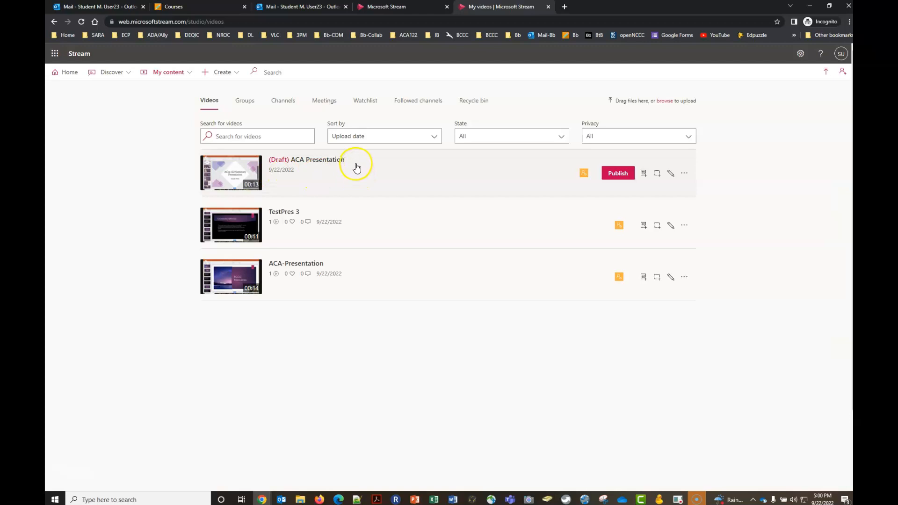
mouse_move(617, 173)
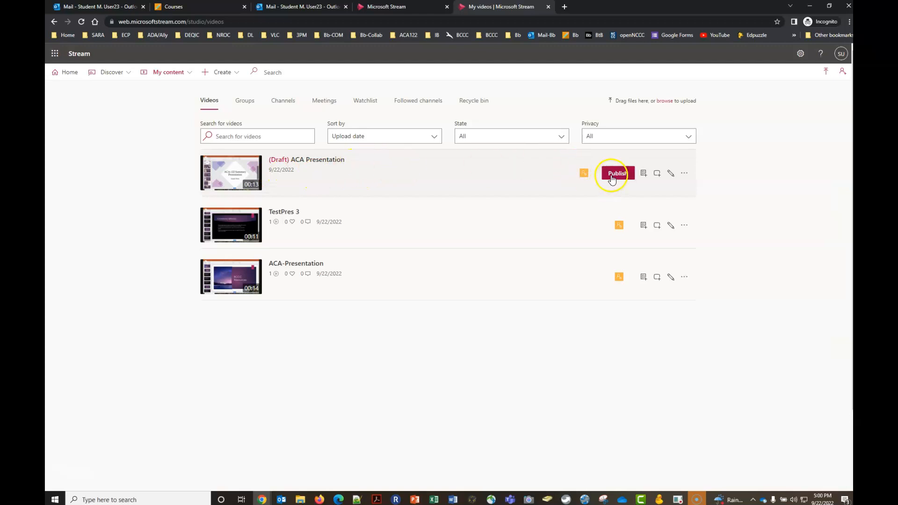
mouse_move(620, 173)
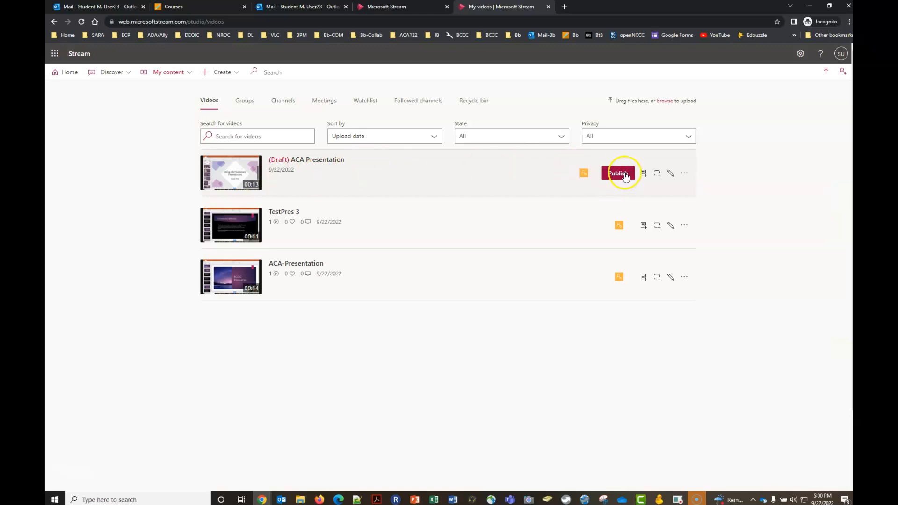
left_click(684, 173)
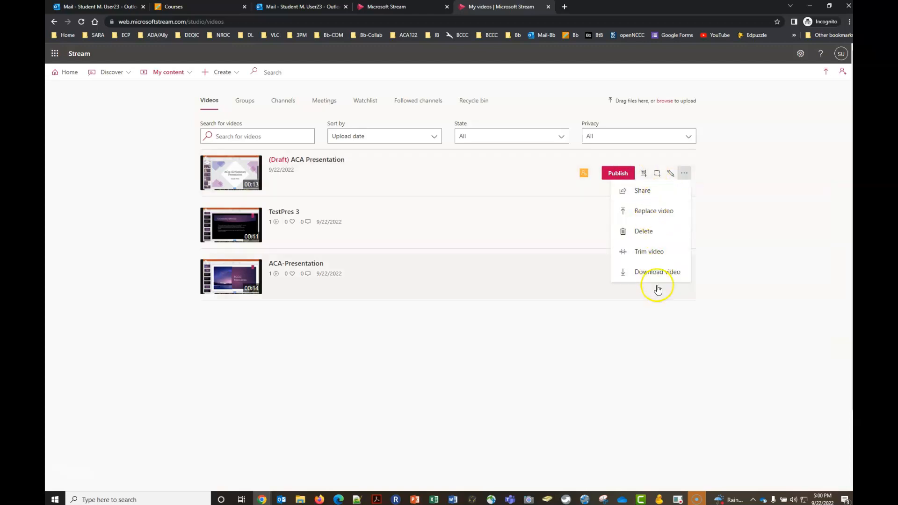
mouse_move(642, 193)
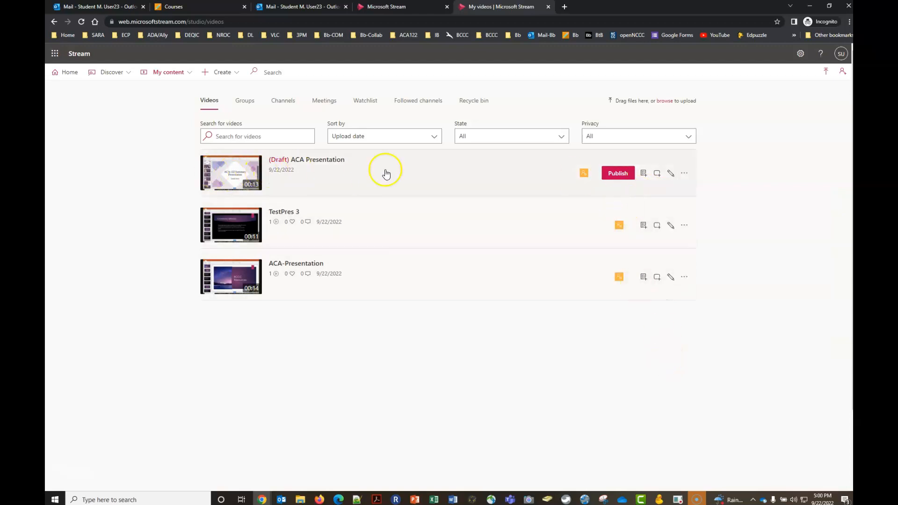
mouse_move(617, 173)
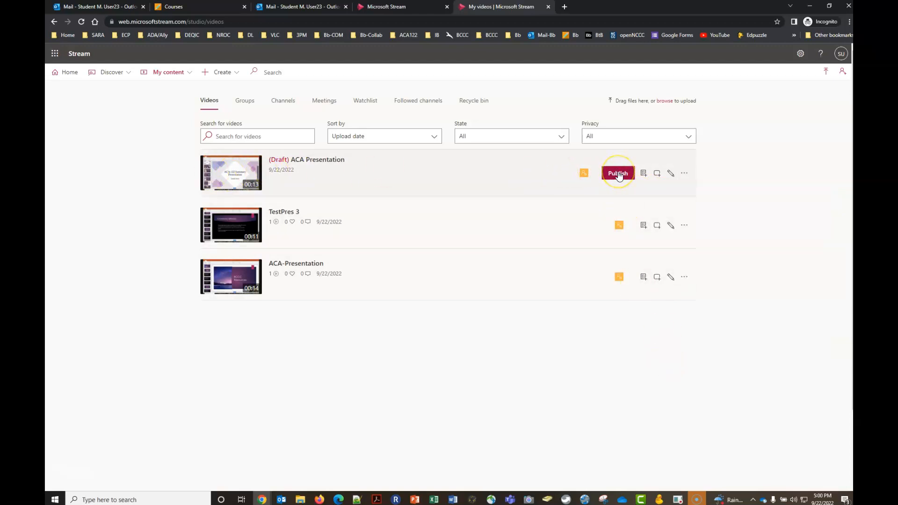
left_click(618, 173)
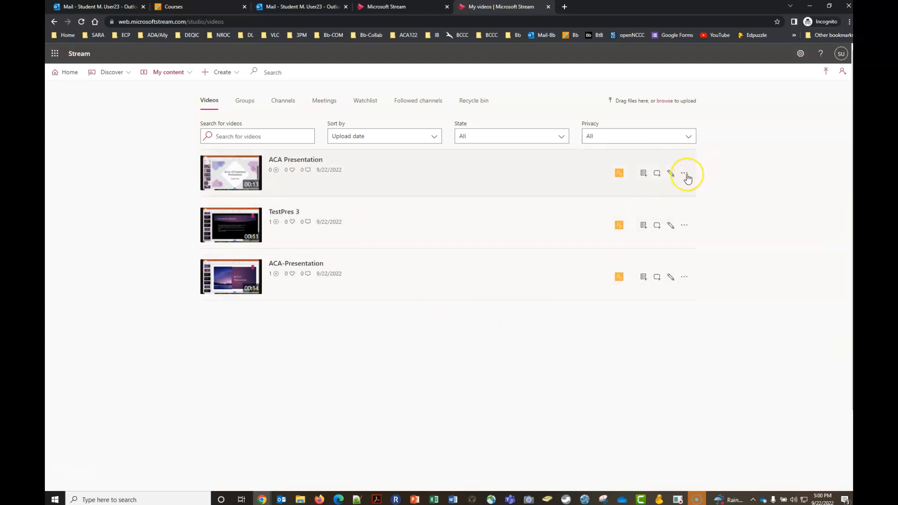
Step: Copy the direct link to 'ACA Presentation', then switch to Blackboard's Courses page
left_click(684, 173)
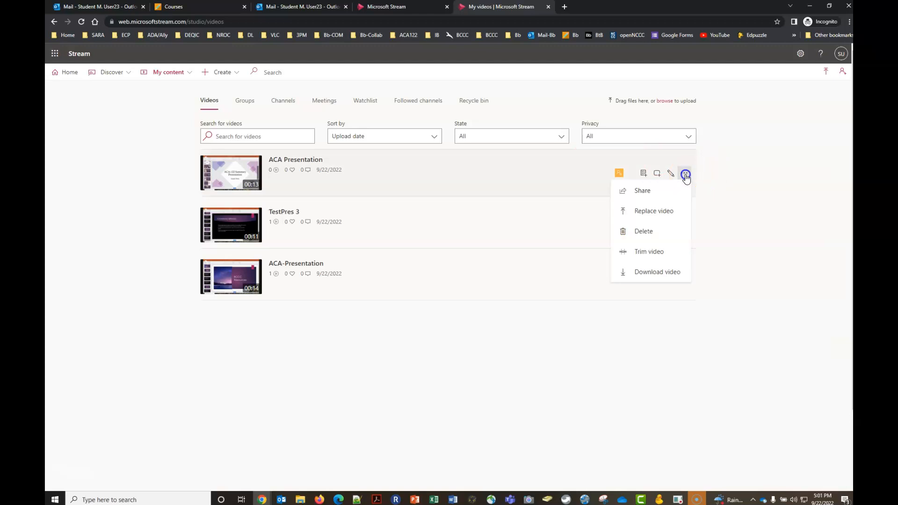
mouse_move(642, 190)
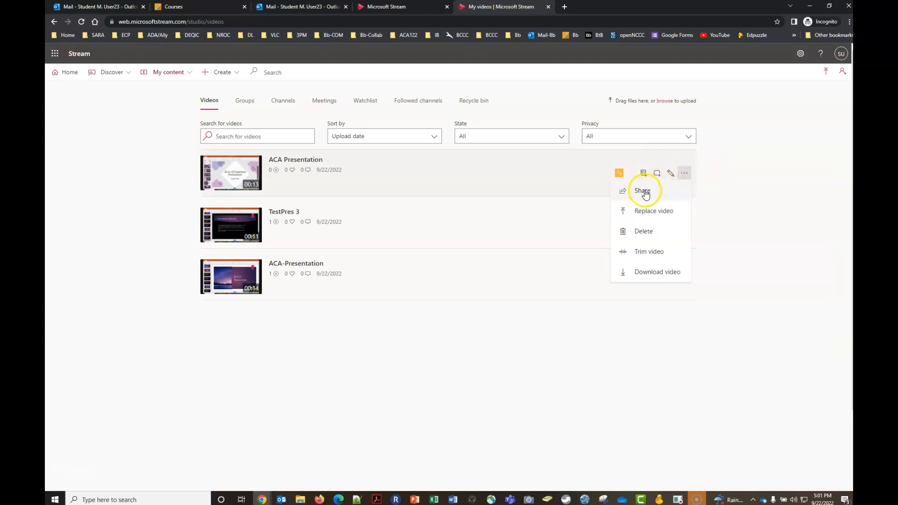
left_click(643, 190)
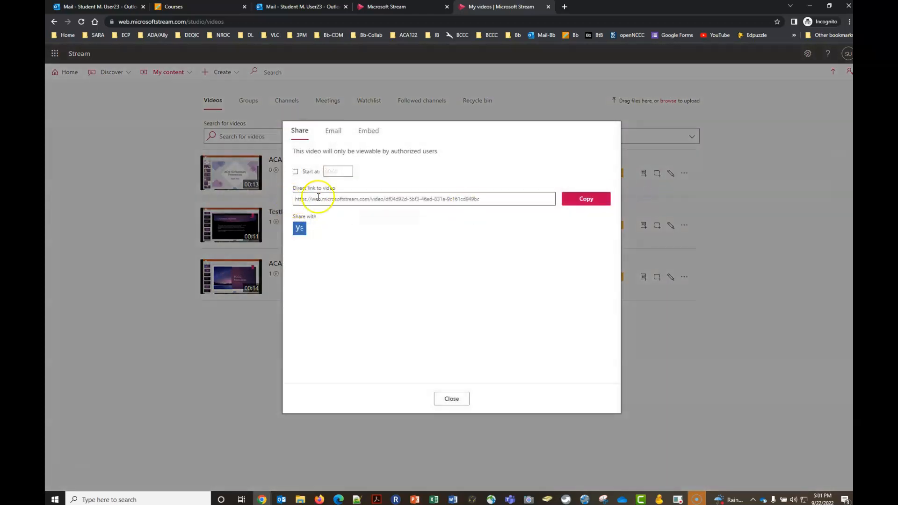
mouse_move(486, 198)
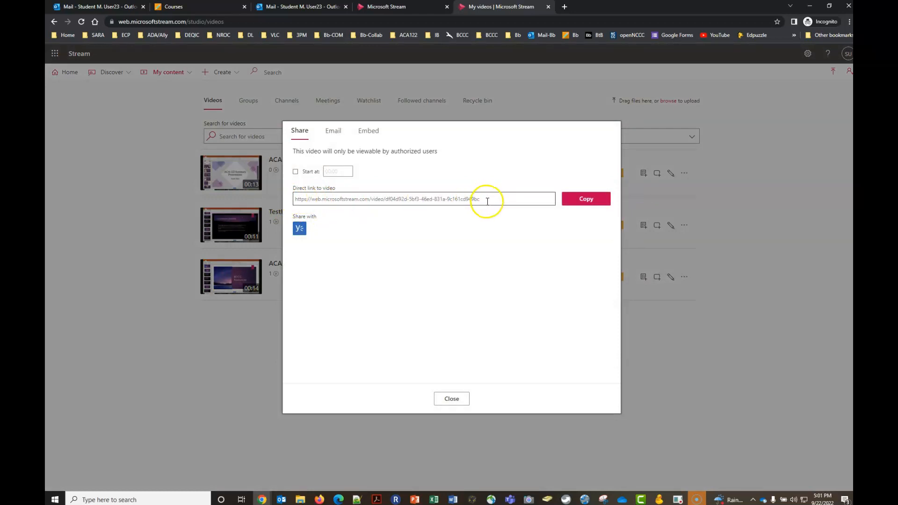
mouse_move(553, 199)
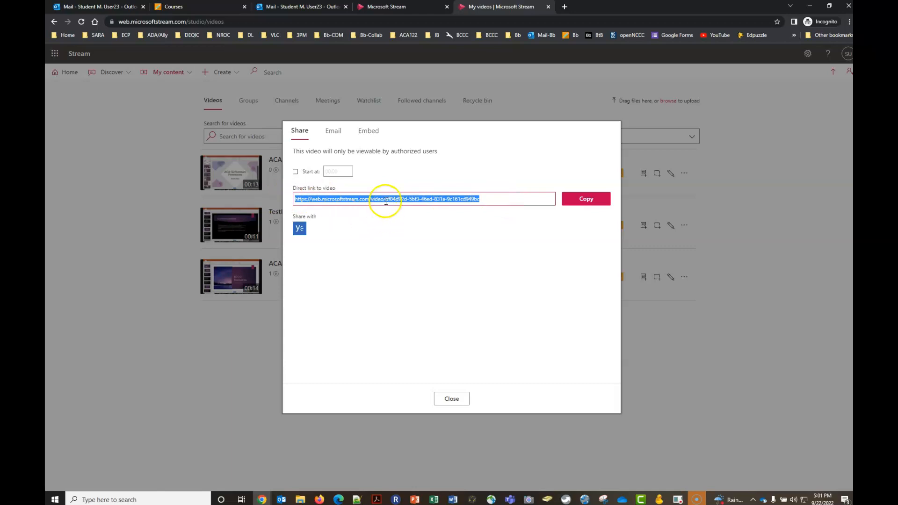
left_click(174, 6)
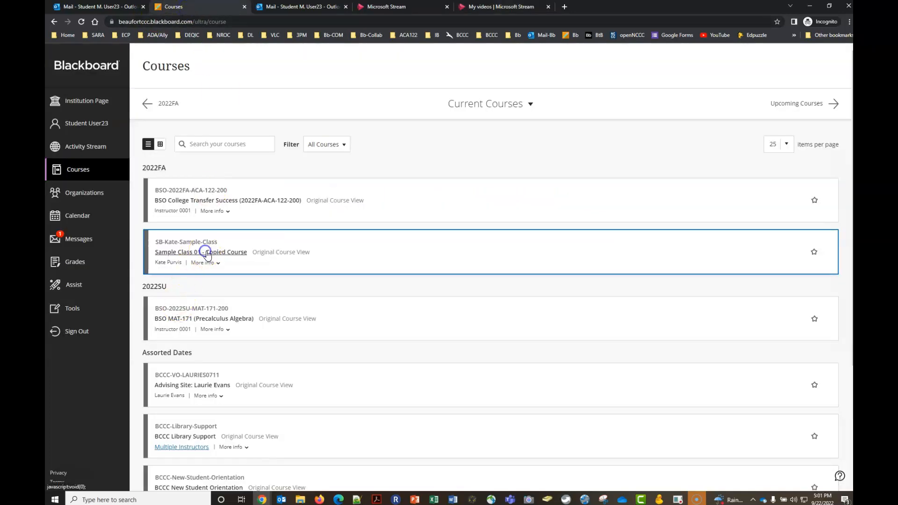
Step: Open Assignment 1: Essay 1 under Sample Class 01's Content/Assignments area
left_click(201, 252)
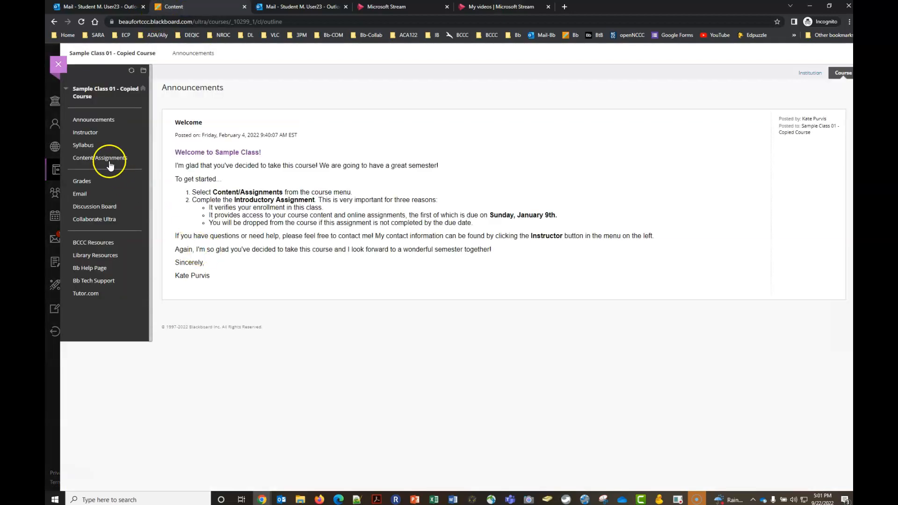
left_click(100, 157)
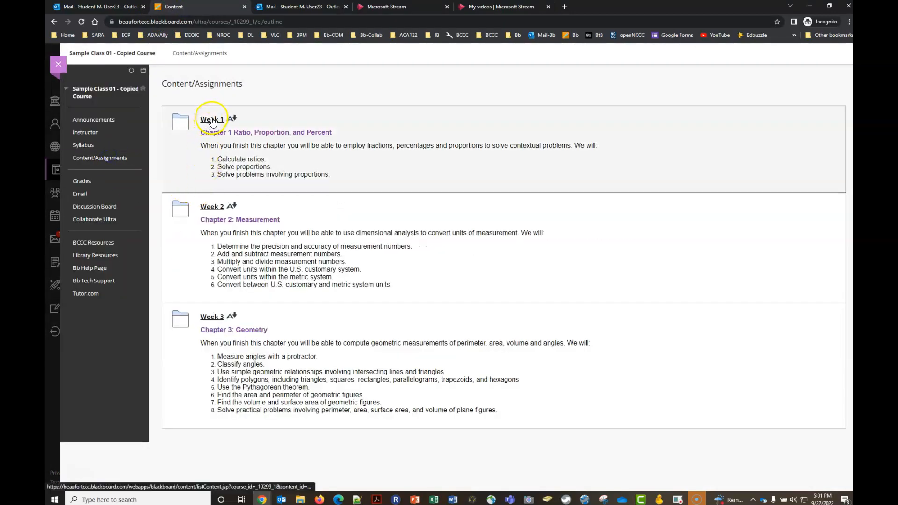
scroll("down", 3)
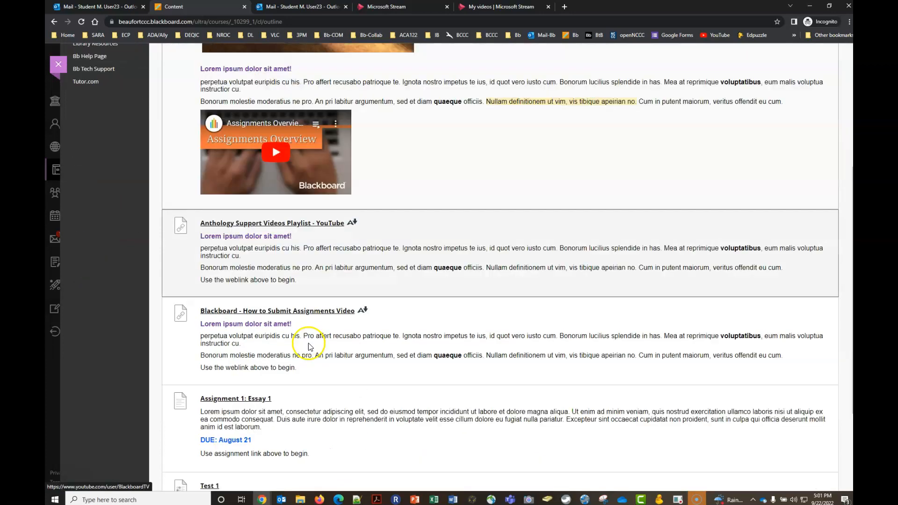
scroll("down", 3)
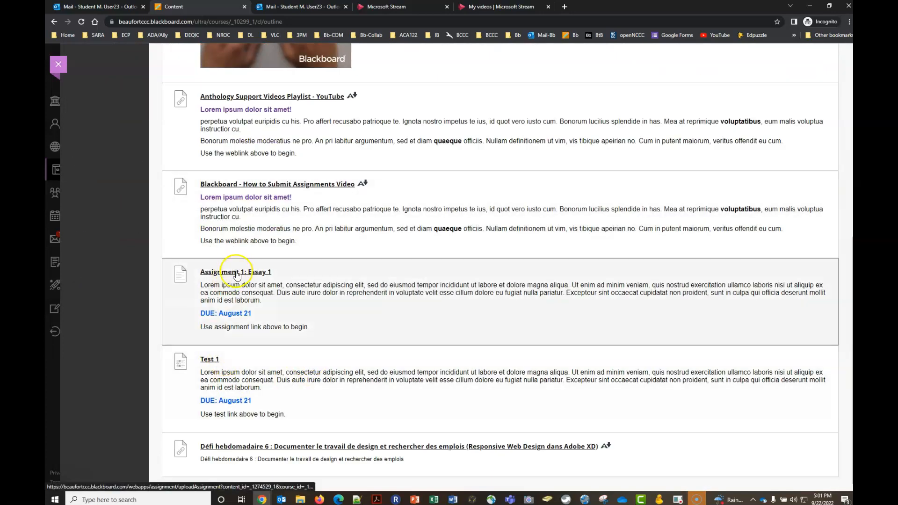
left_click(236, 272)
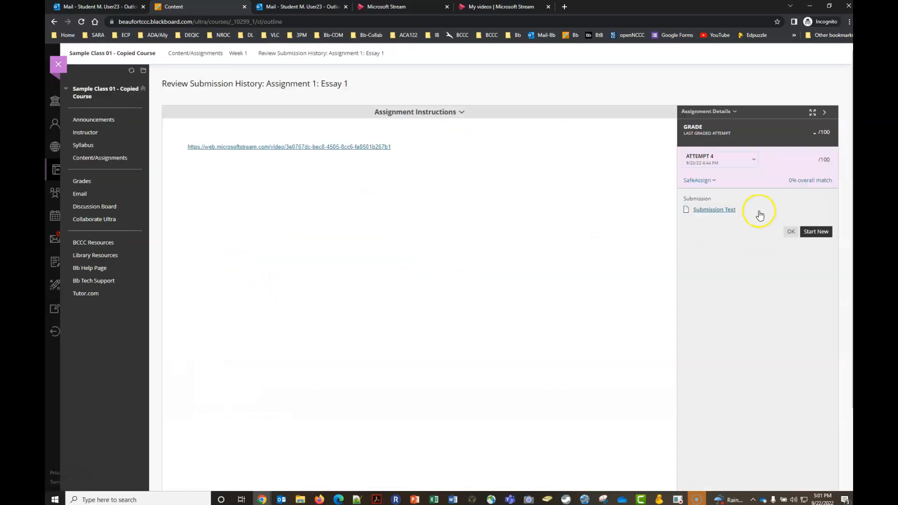
Step: Start a new attempt and paste the Stream video link as the text submission
left_click(815, 231)
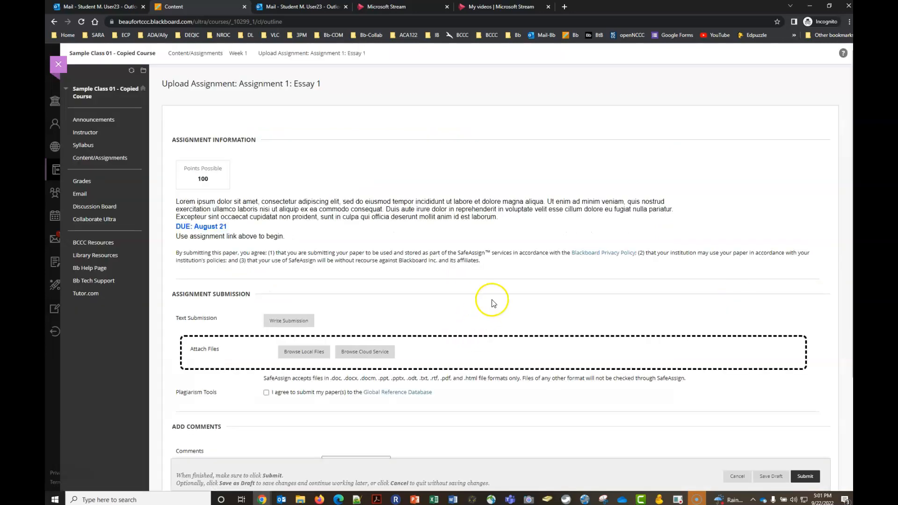
scroll("down", 3)
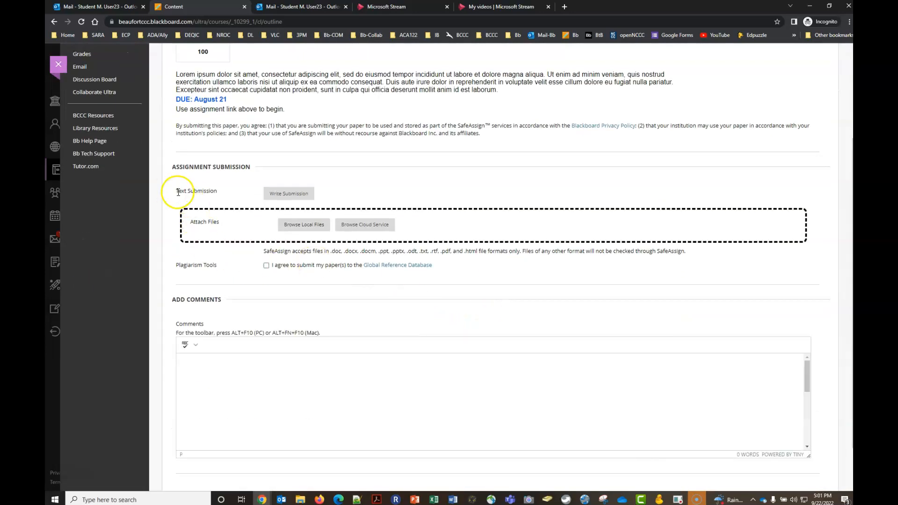
mouse_move(288, 193)
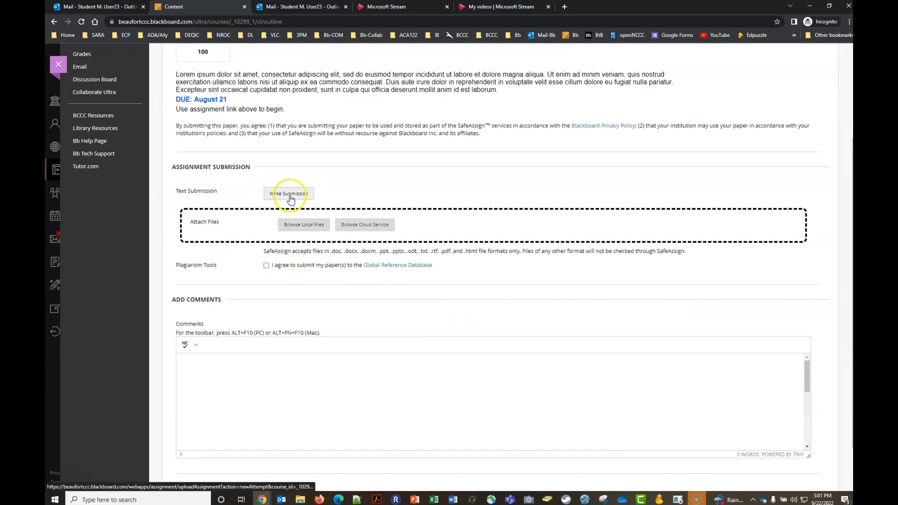
left_click(289, 193)
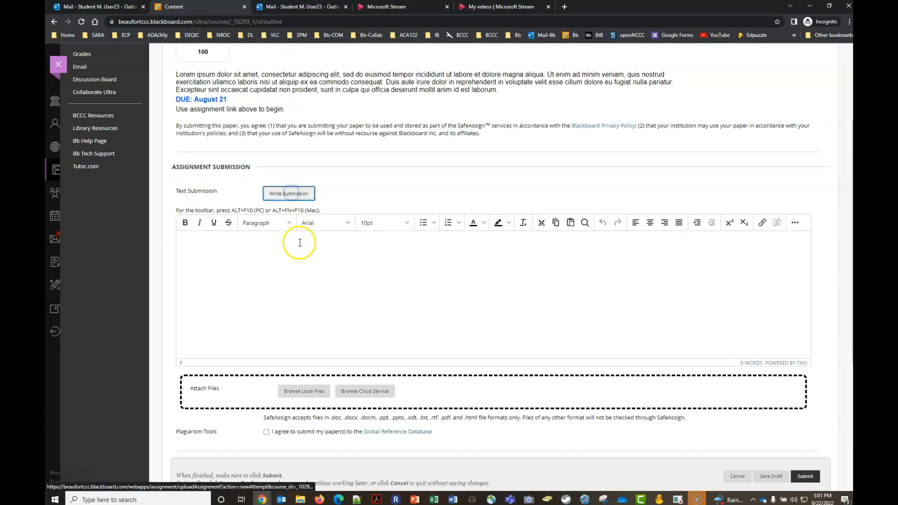
mouse_move(304, 272)
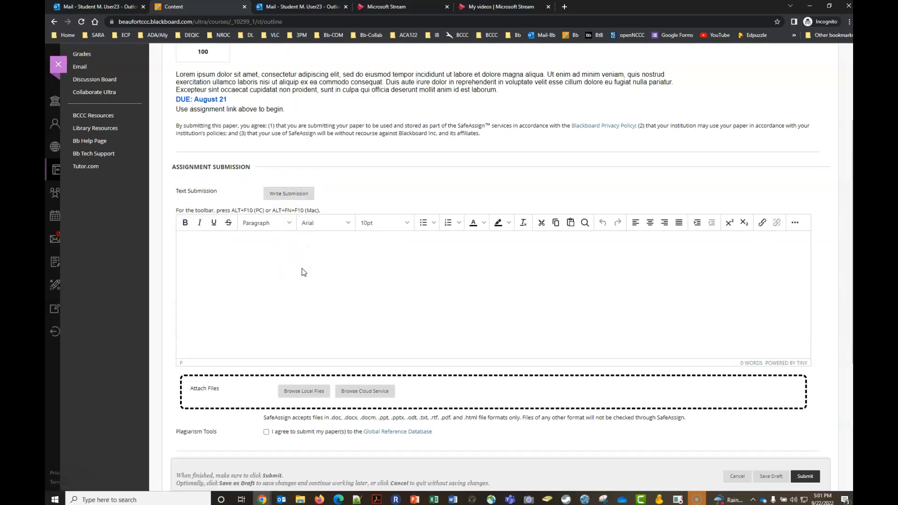
type("https://web.microsoftstream.com/video/df04d92d-5bf3-46ed-831a-9c161cd949bc")
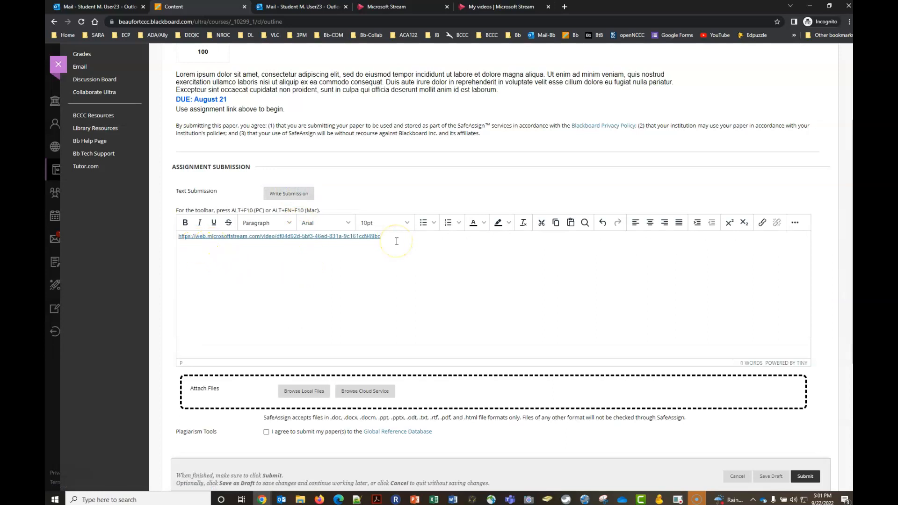
mouse_move(475, 303)
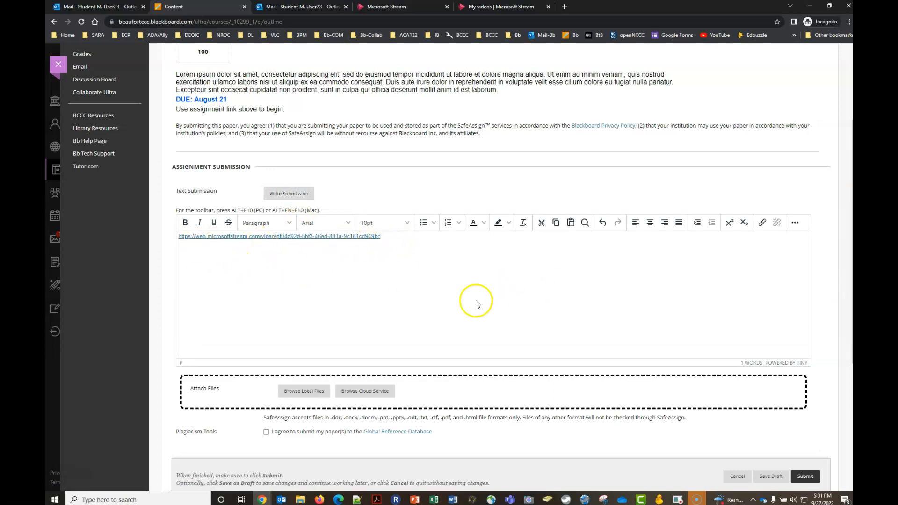
scroll("down", 3)
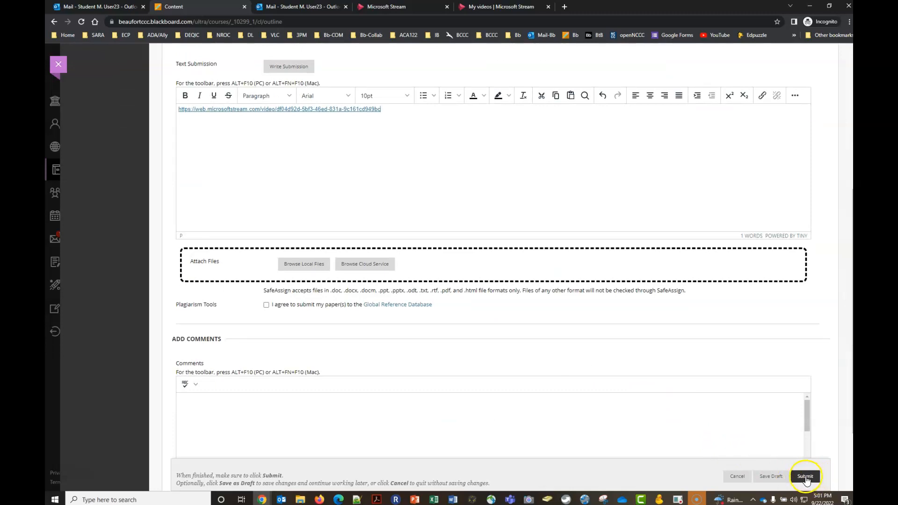
Step: Submit Assignment 1: Essay 1 with the pasted Stream link as attempt 5
left_click(804, 476)
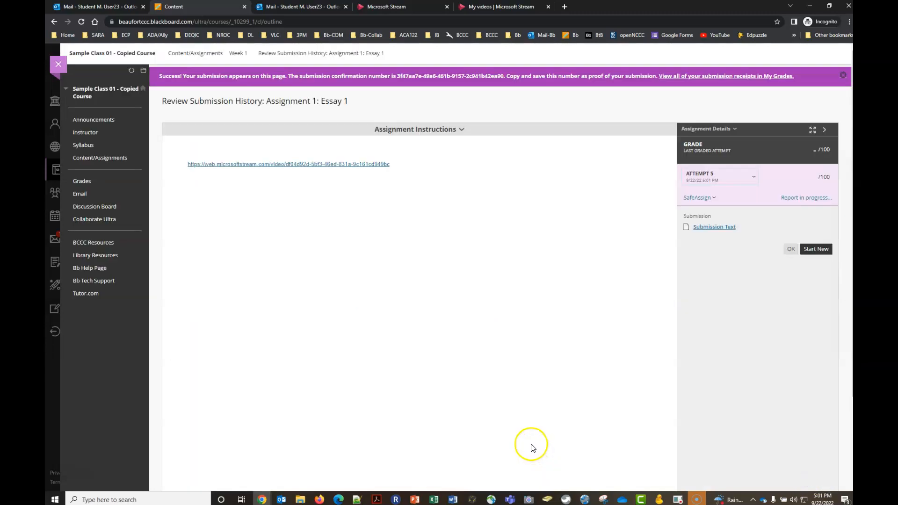
mouse_move(191, 171)
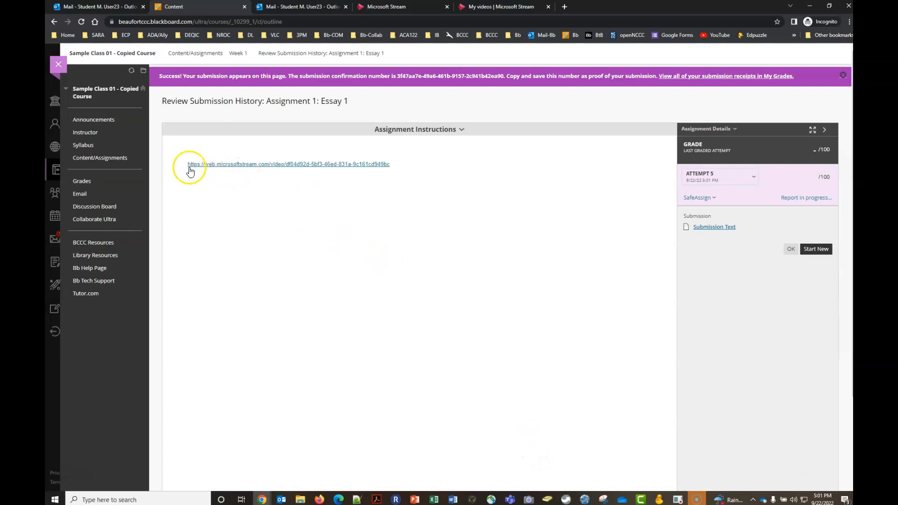
mouse_move(324, 250)
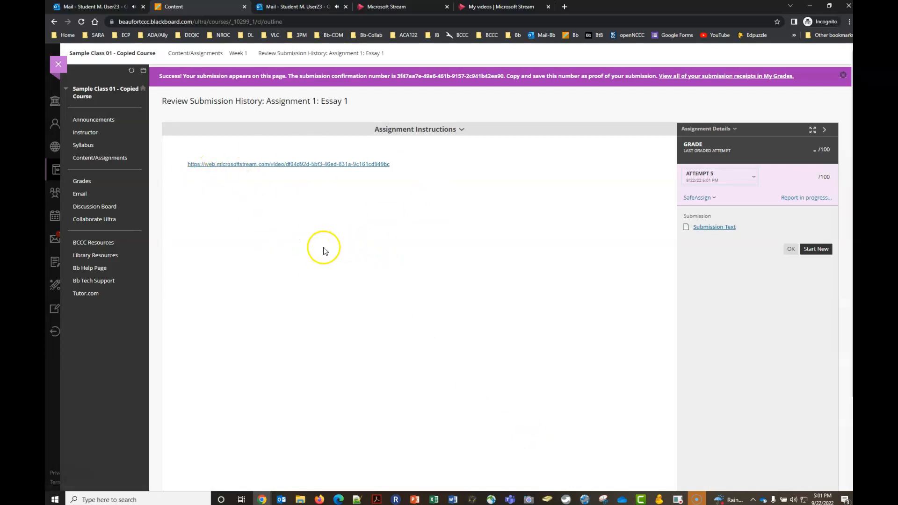
mouse_move(191, 75)
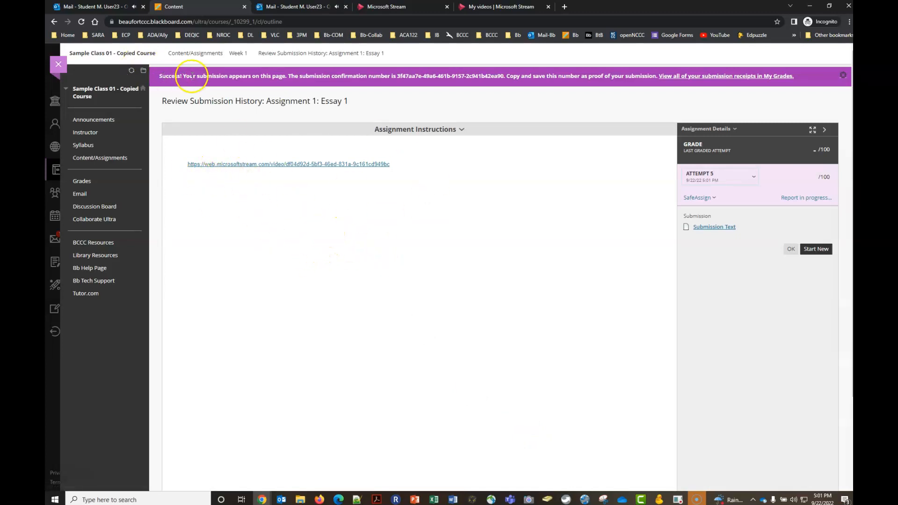
mouse_move(254, 84)
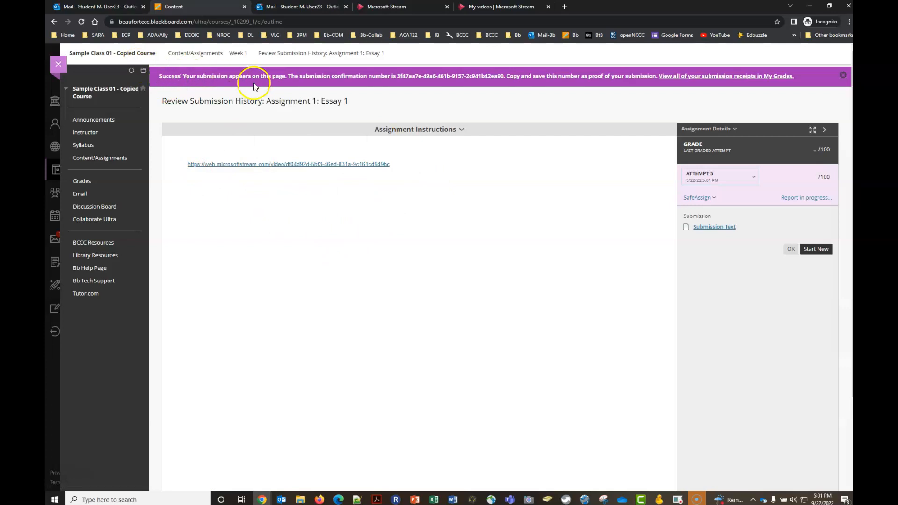
mouse_move(570, 75)
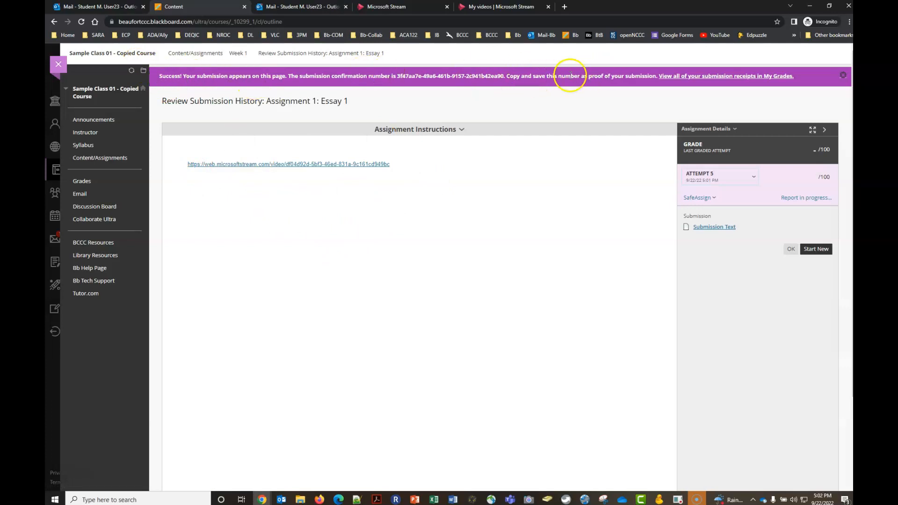
mouse_move(531, 296)
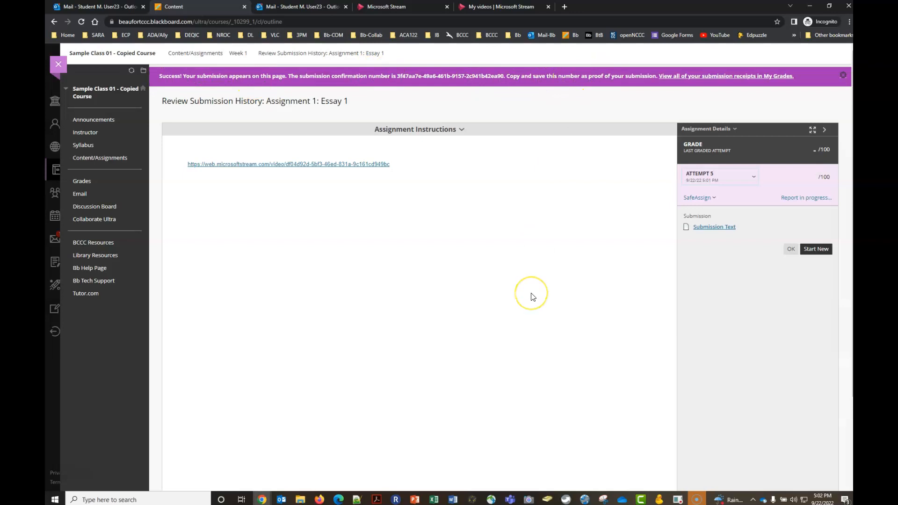
mouse_move(532, 296)
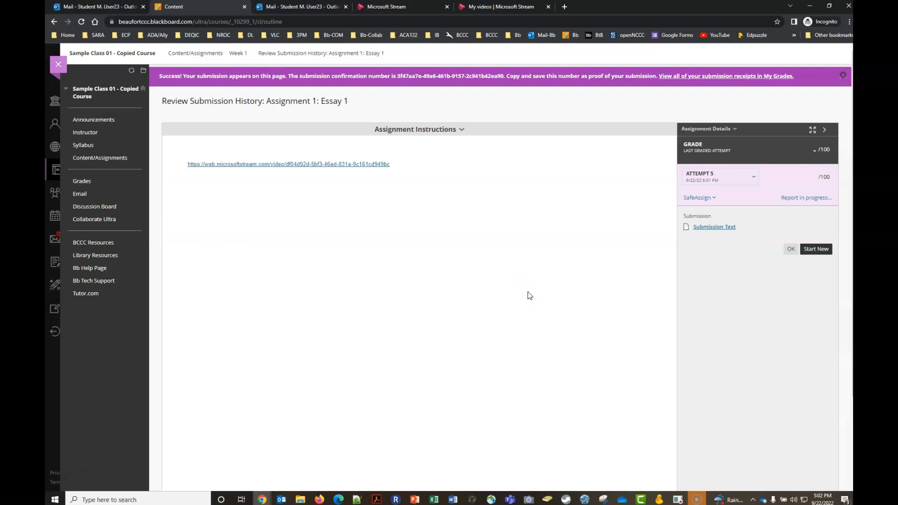
mouse_move(518, 292)
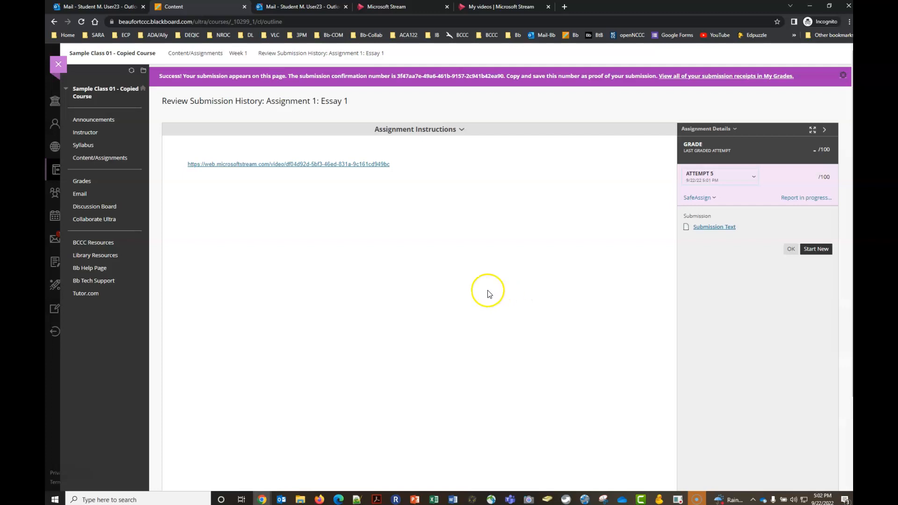
mouse_move(488, 291)
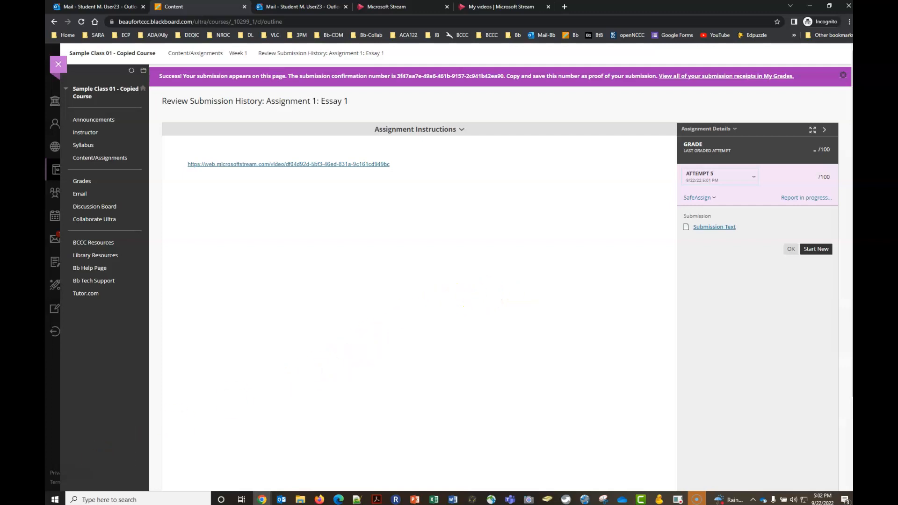